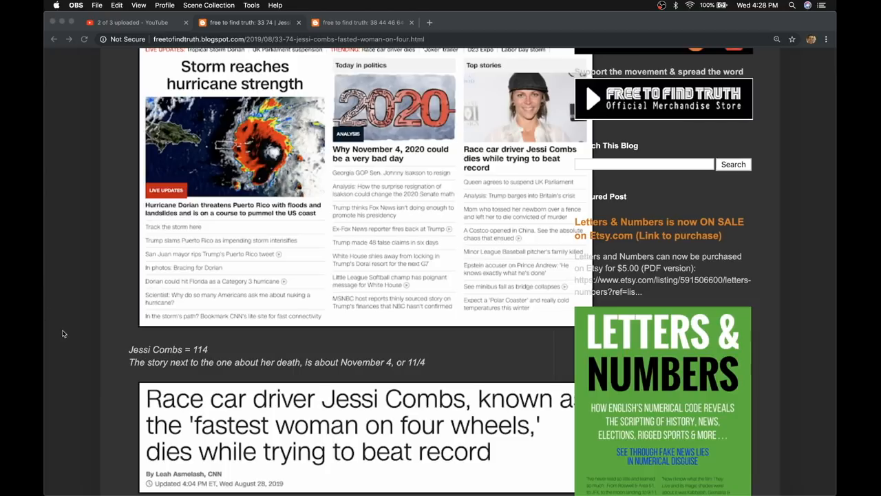
Scroll the Jessi Combs post past the CNN excerpt to the Oregon/Killing table and Death = 38 image.
{"action": "scroll", "scroll_direction": "down", "scroll_amount": 3}
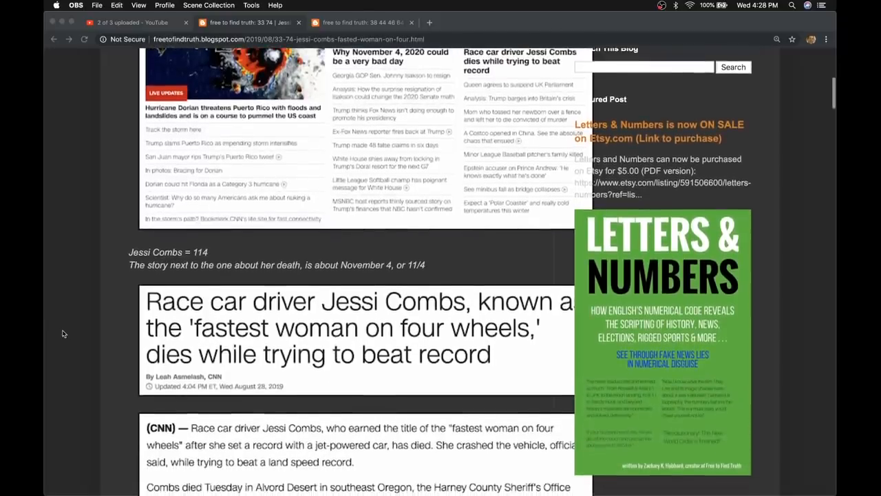
{"action": "scroll", "scroll_direction": "down", "scroll_amount": 3}
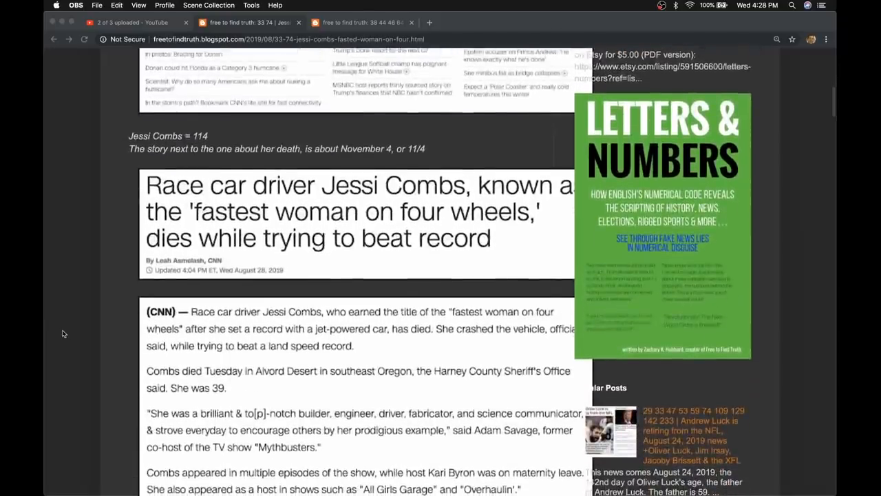
{"action": "scroll", "scroll_direction": "down", "scroll_amount": 3}
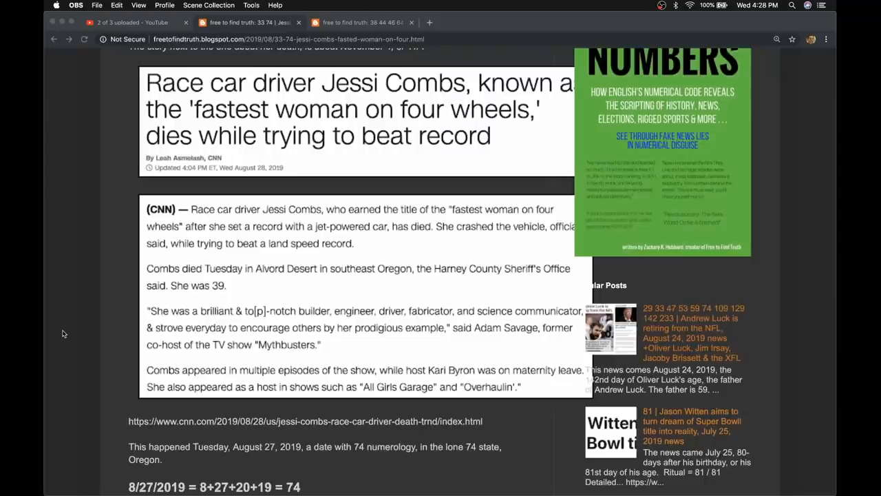
{"action": "scroll", "scroll_direction": "down", "scroll_amount": 3}
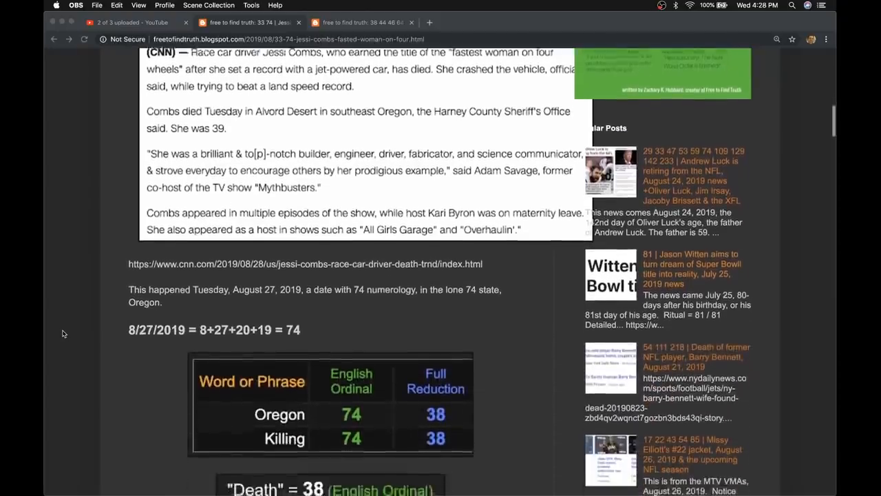
{"action": "scroll", "scroll_direction": "down", "scroll_amount": 3}
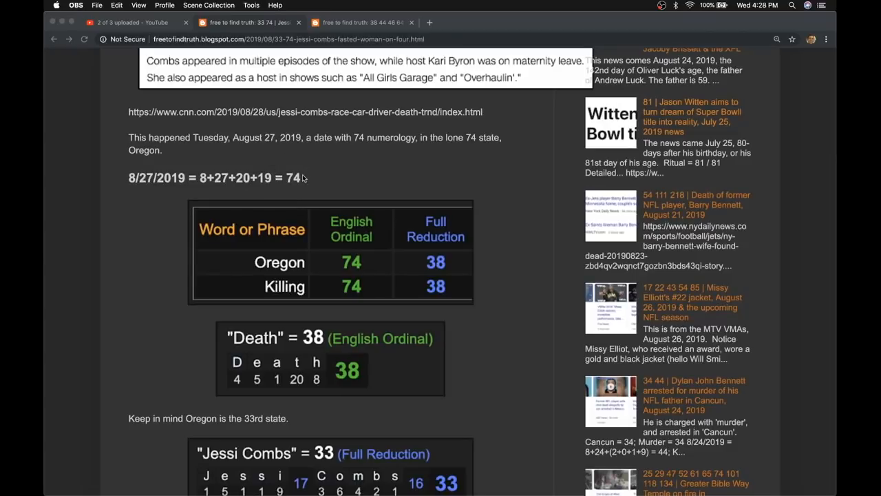
{"action": "mouse_move", "coordinate": [165, 244]}
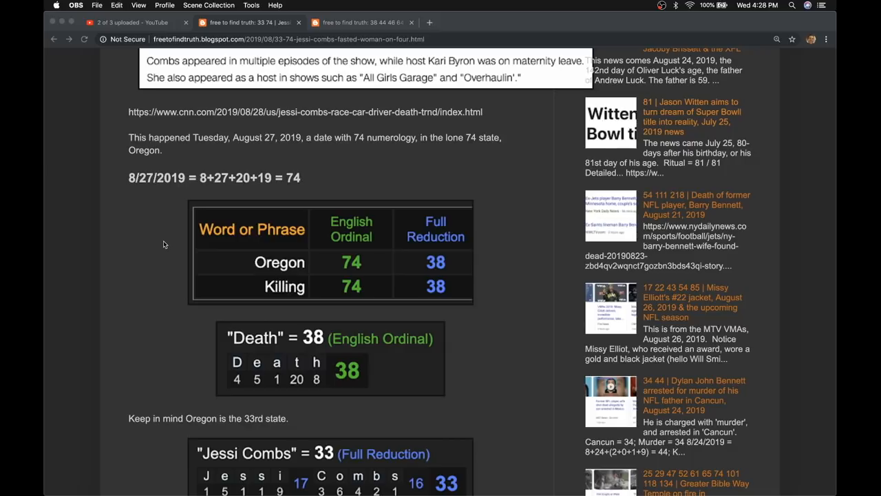
{"action": "mouse_move", "coordinate": [341, 260]}
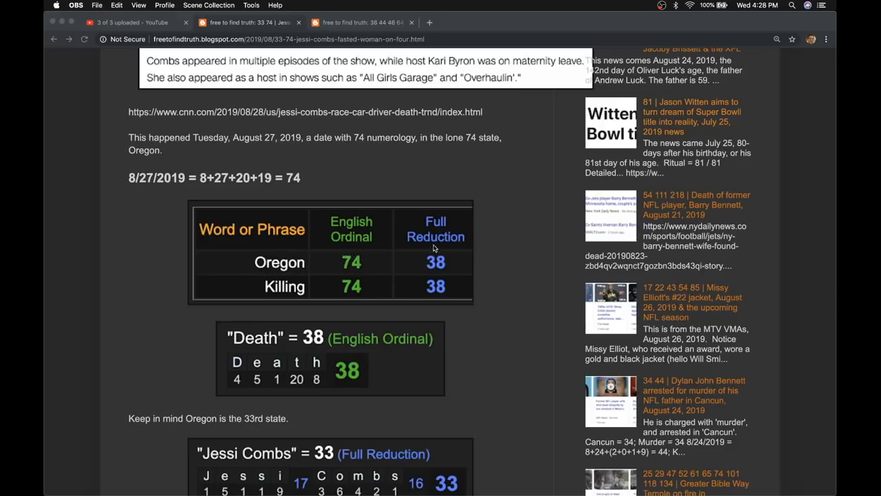
{"action": "mouse_move", "coordinate": [422, 285]}
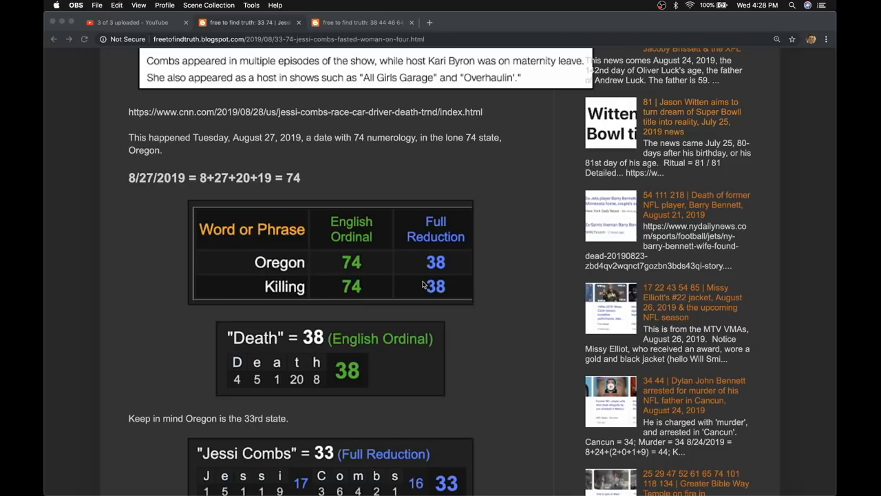
{"action": "mouse_move", "coordinate": [433, 22]}
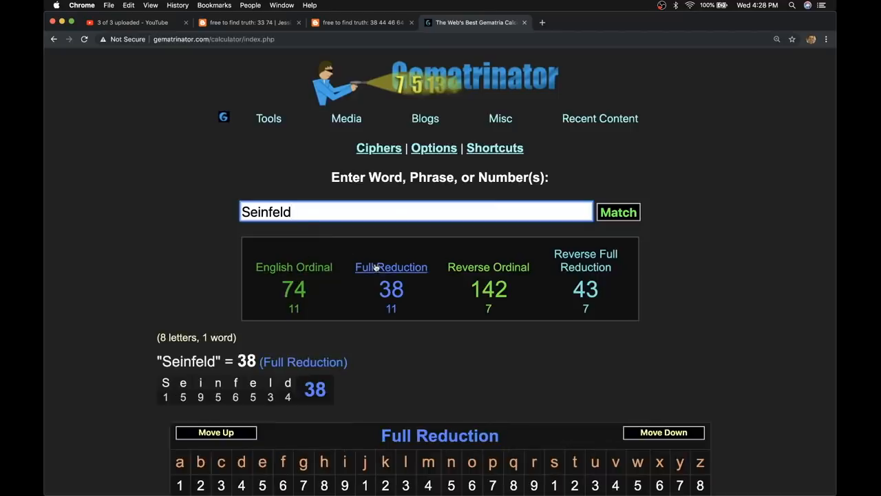
Switch to Gematrinator to see Seinfeld at English Ordinal 74 and Full Reduction 38.
{"action": "left_click", "coordinate": [294, 267]}
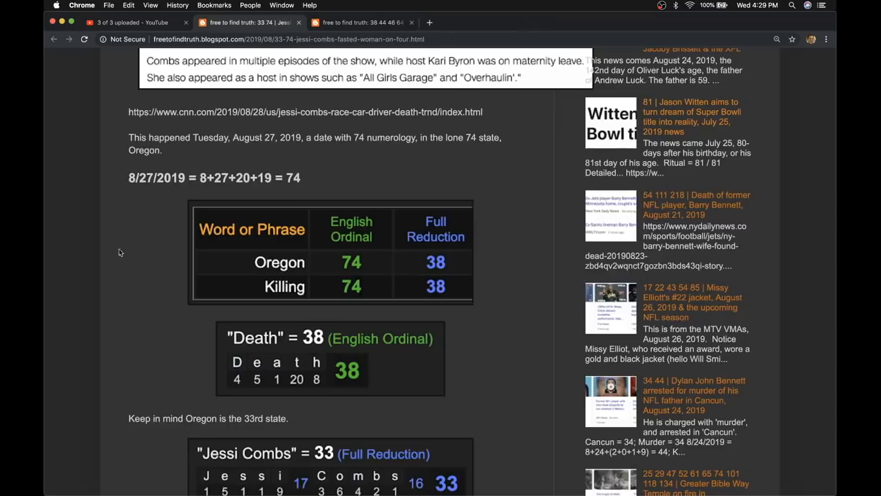
{"action": "mouse_move", "coordinate": [279, 323]}
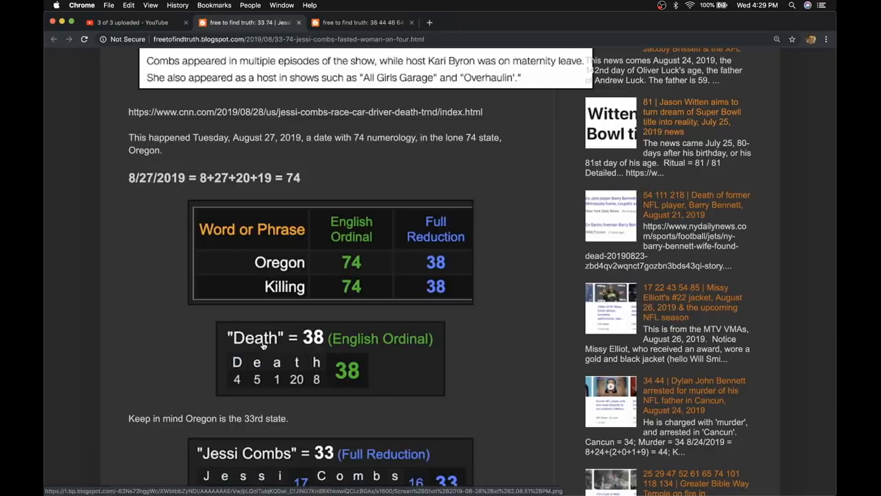
{"action": "mouse_move", "coordinate": [98, 370]}
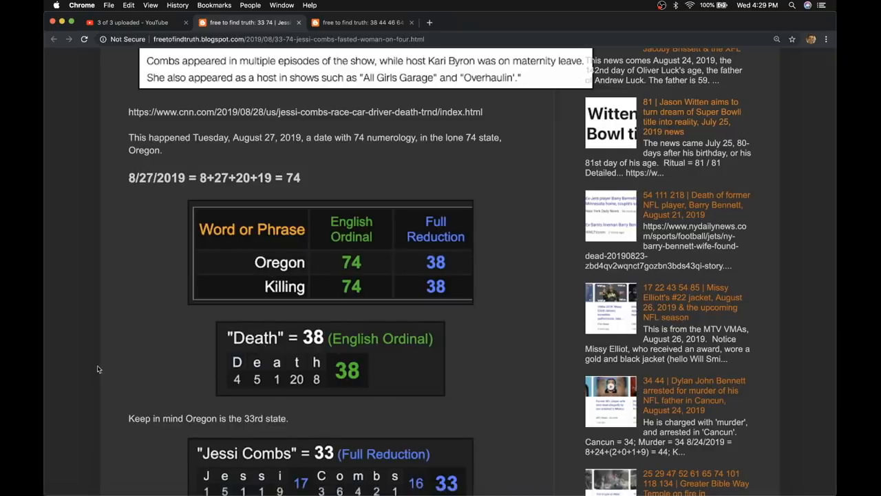
Scroll the Jessi Combs post to the statehood table: Jessi Combs = 33, Oregon the 33rd state.
{"action": "scroll", "scroll_direction": "down", "scroll_amount": 3}
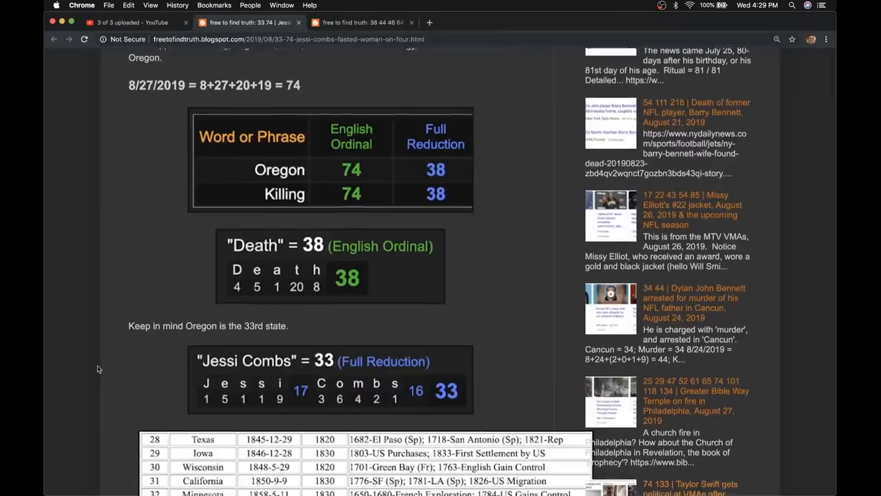
{"action": "scroll", "scroll_direction": "down", "scroll_amount": 3}
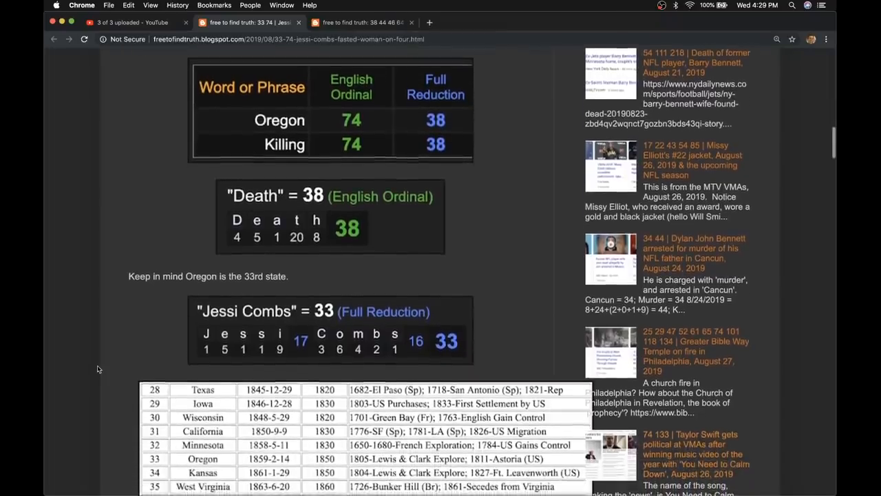
{"action": "scroll", "scroll_direction": "down", "scroll_amount": 3}
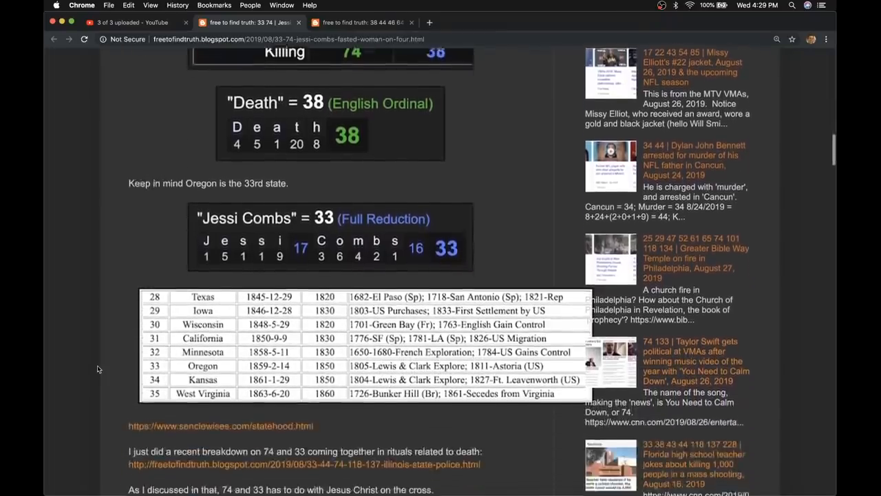
{"action": "scroll", "scroll_direction": "down", "scroll_amount": 3}
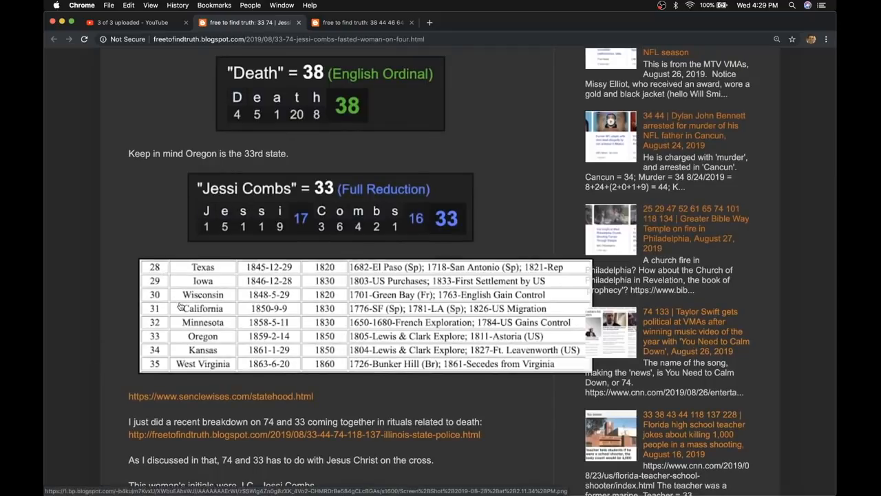
{"action": "mouse_move", "coordinate": [277, 219]}
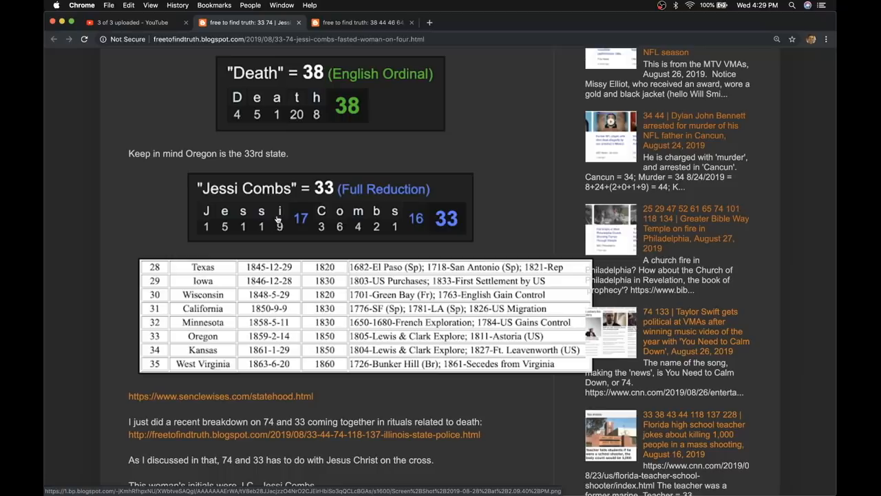
{"action": "mouse_move", "coordinate": [326, 172]}
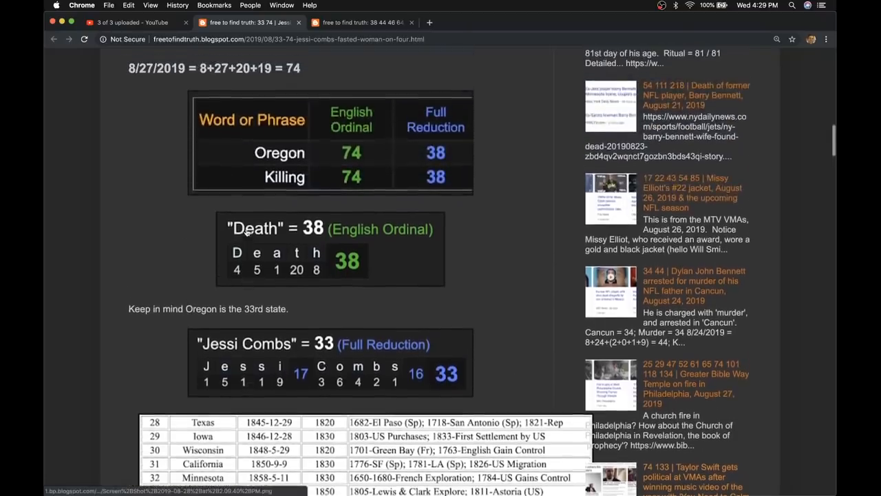
{"action": "mouse_move", "coordinate": [216, 157]}
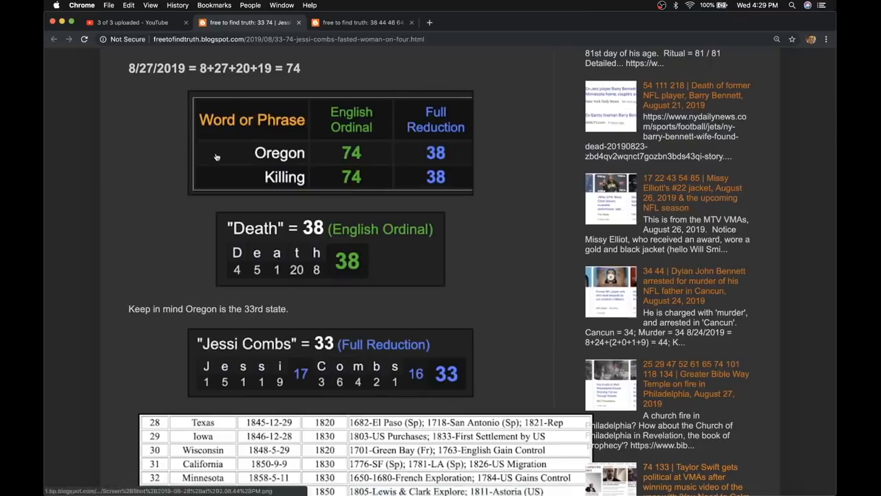
{"action": "scroll", "scroll_direction": "down", "scroll_amount": 3}
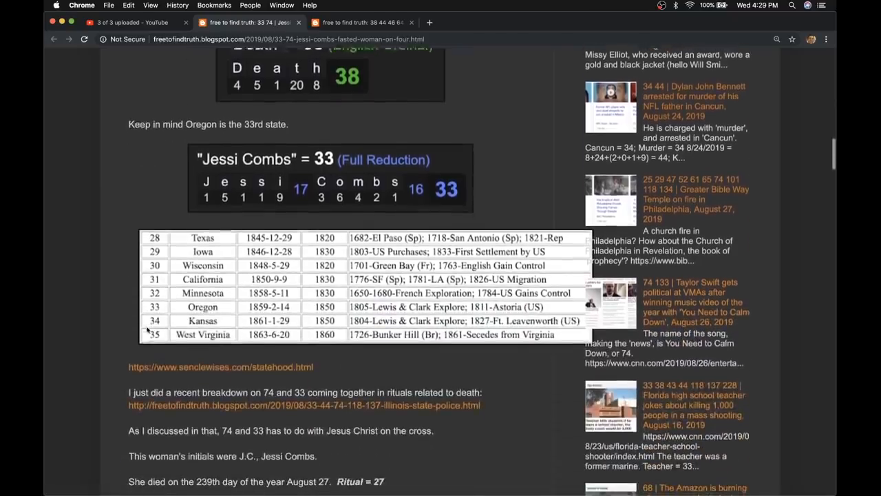
{"action": "scroll", "scroll_direction": "down", "scroll_amount": 3}
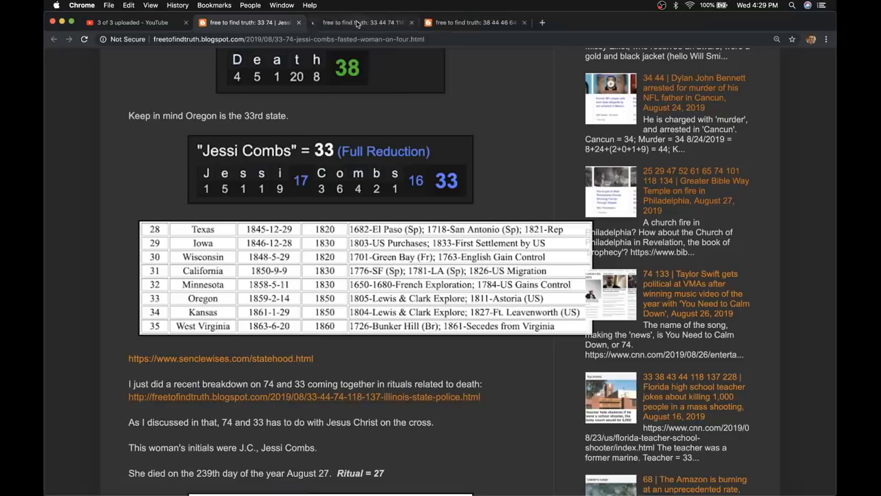
Read the Illinois State Police trooper post down through its 74 and 43 tables.
{"action": "left_click", "coordinate": [363, 23]}
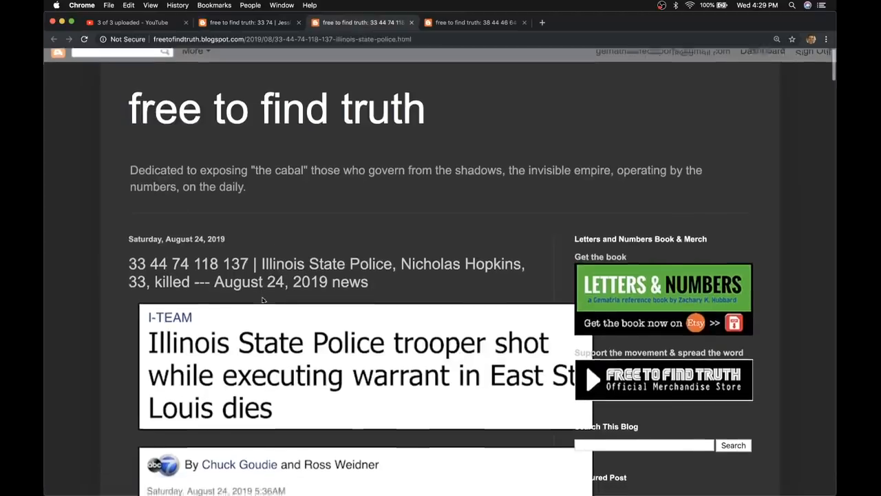
{"action": "scroll", "scroll_direction": "down", "scroll_amount": 3}
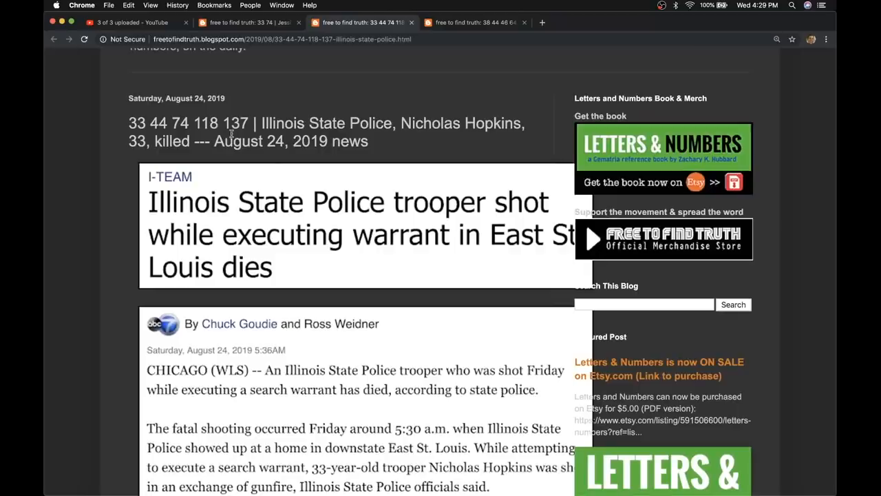
{"action": "scroll", "scroll_direction": "down", "scroll_amount": 3}
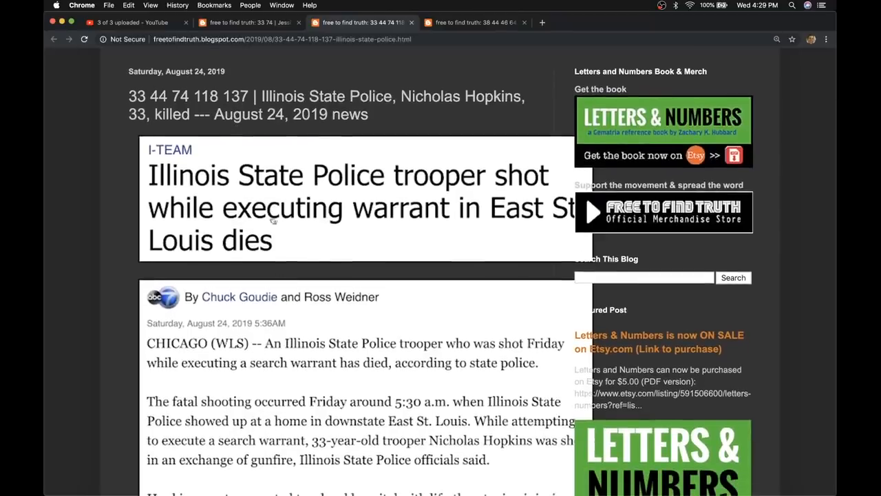
{"action": "scroll", "scroll_direction": "down", "scroll_amount": 3}
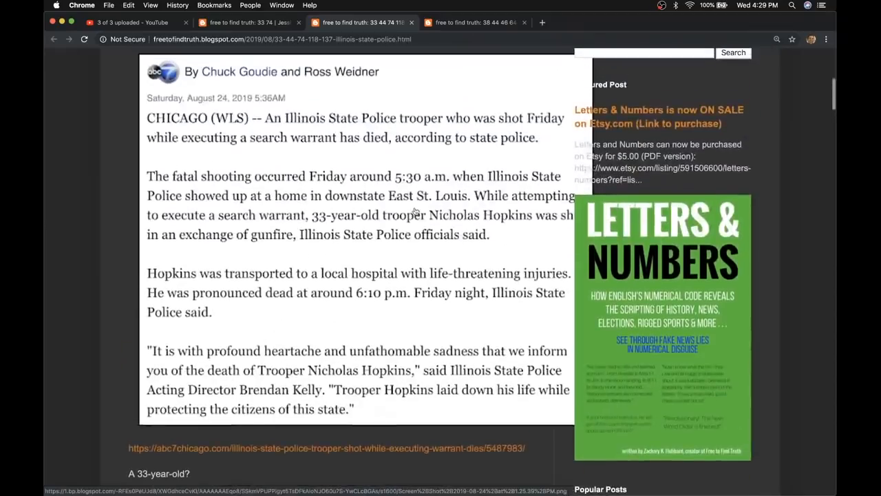
{"action": "scroll", "scroll_direction": "down", "scroll_amount": 3}
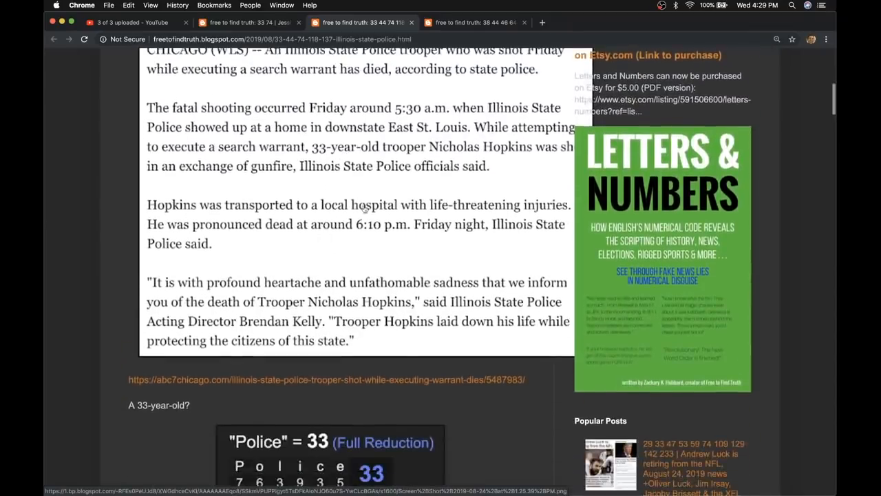
{"action": "scroll", "scroll_direction": "down", "scroll_amount": 3}
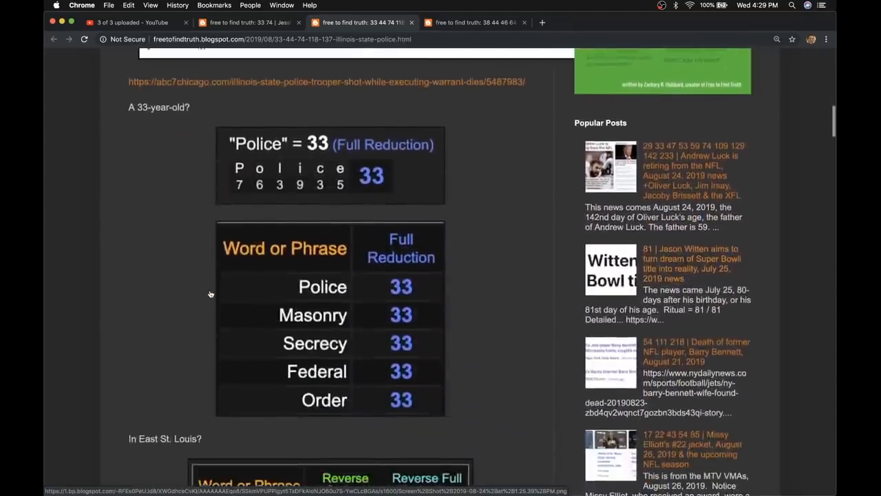
{"action": "scroll", "scroll_direction": "down", "scroll_amount": 3}
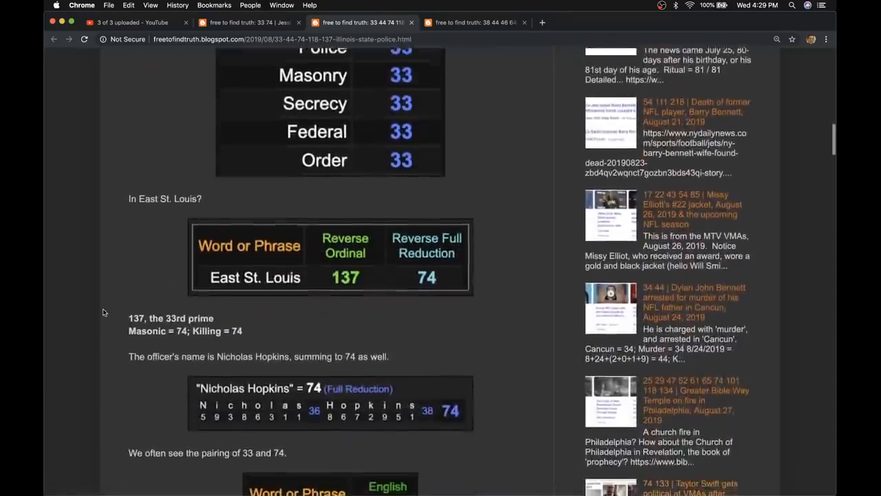
{"action": "scroll", "scroll_direction": "down", "scroll_amount": 3}
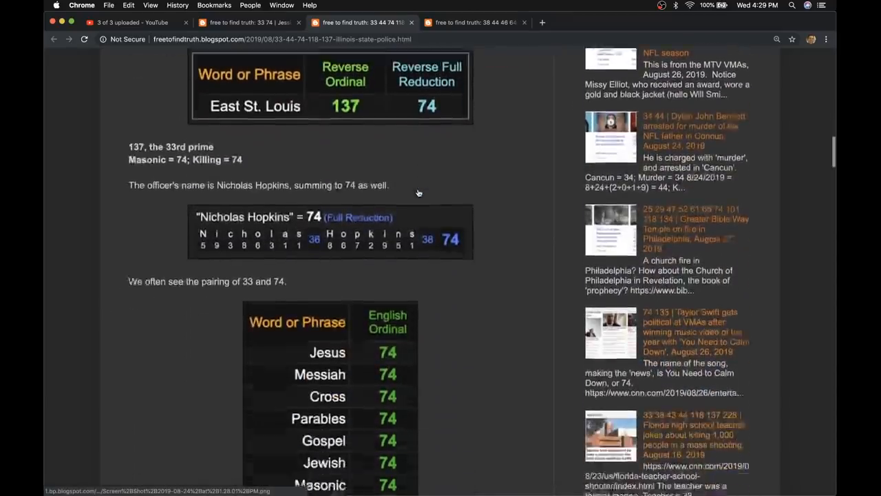
{"action": "scroll", "scroll_direction": "down", "scroll_amount": 3}
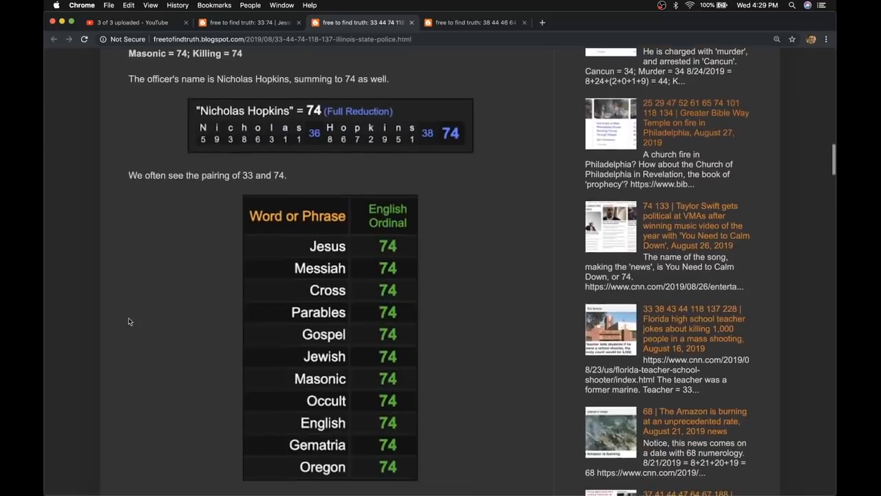
{"action": "mouse_move", "coordinate": [285, 286]}
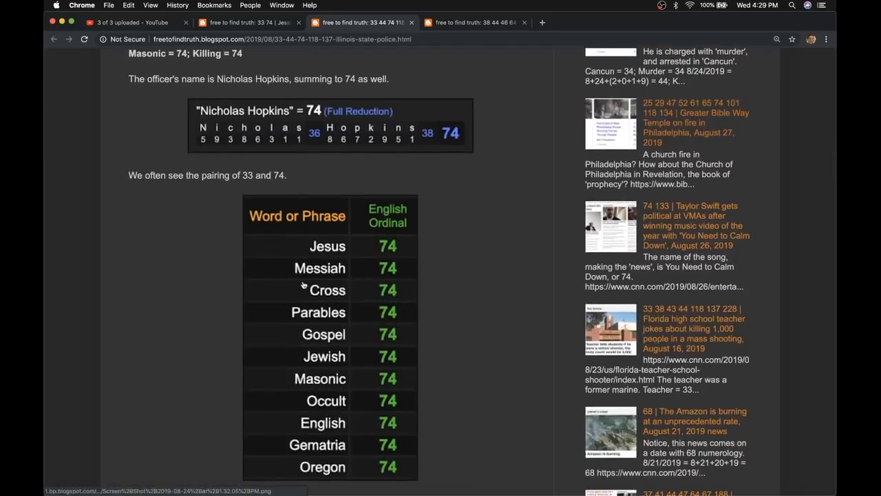
{"action": "mouse_move", "coordinate": [298, 330]}
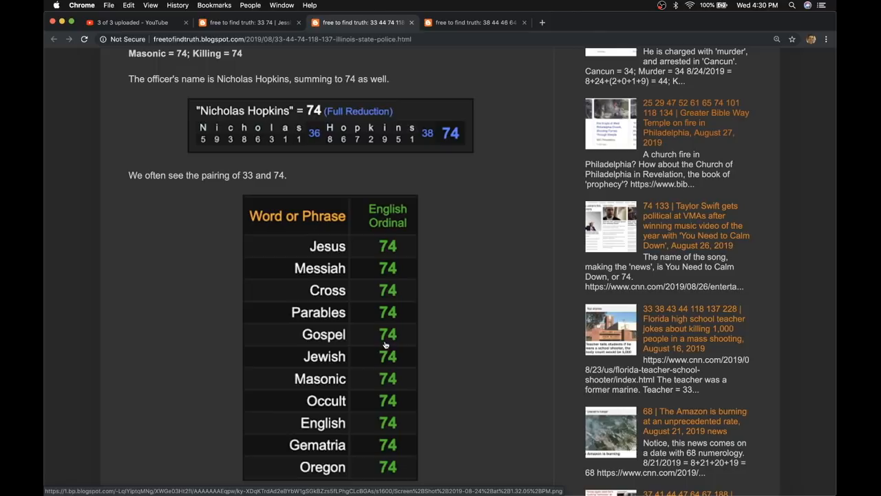
{"action": "scroll", "scroll_direction": "down", "scroll_amount": 3}
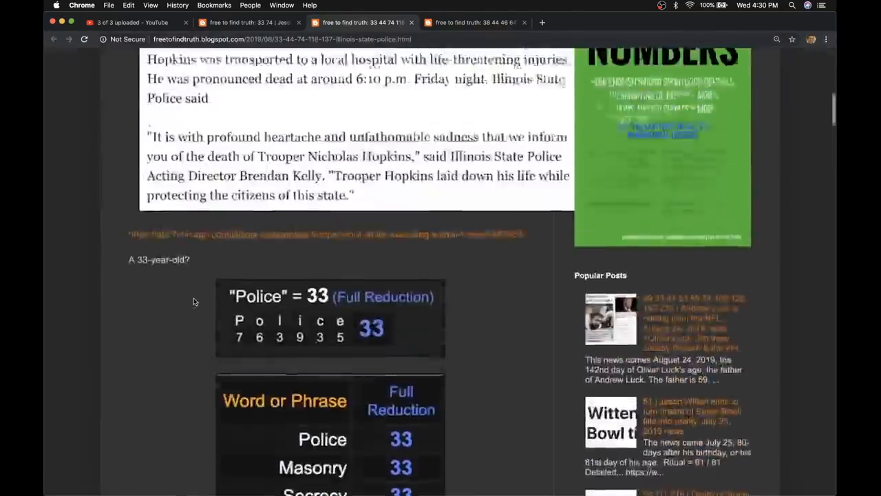
{"action": "scroll", "scroll_direction": "up", "scroll_amount": 3}
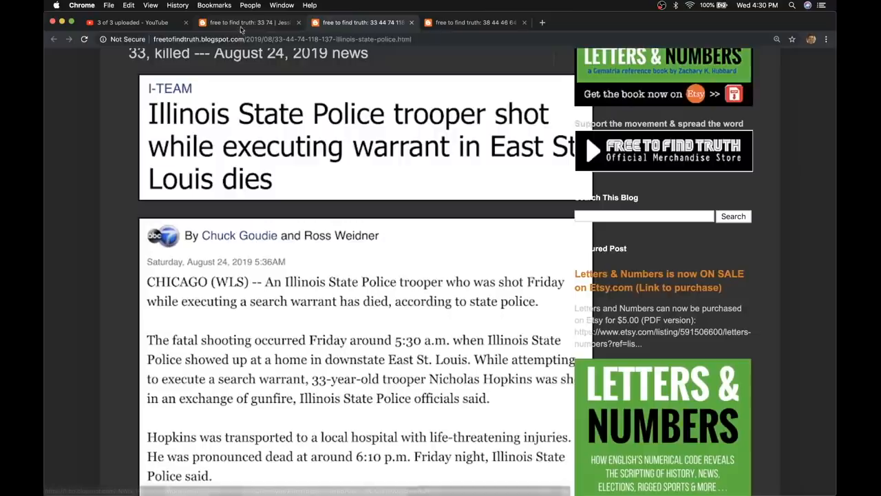
Scroll another open tab, then close the trooper post and return to the Jessi Combs post.
{"action": "left_click", "coordinate": [468, 22]}
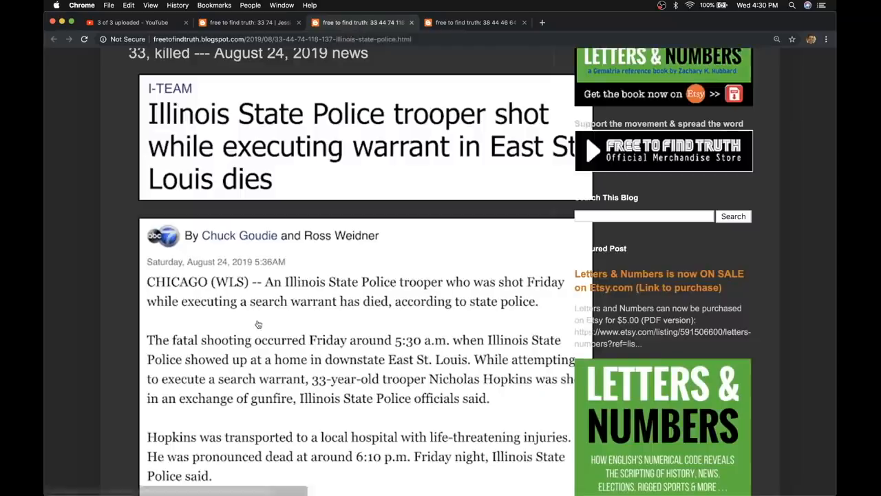
{"action": "scroll", "scroll_direction": "down", "scroll_amount": 3}
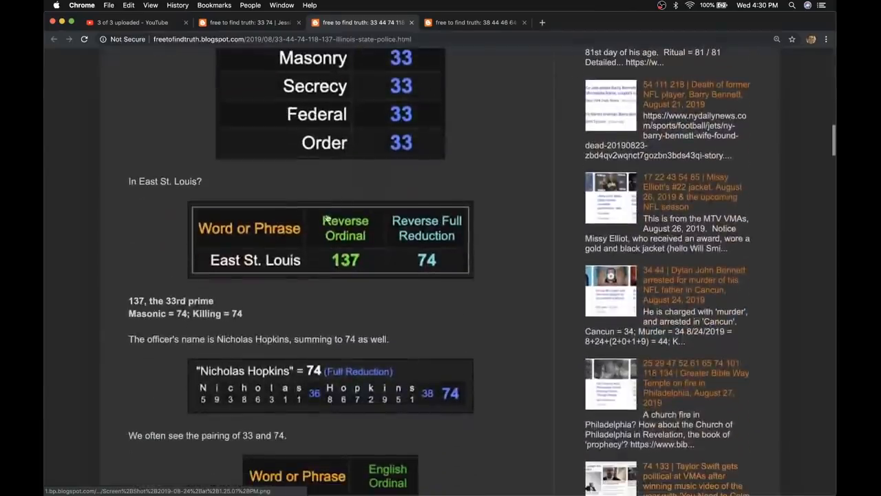
{"action": "scroll", "scroll_direction": "down", "scroll_amount": 3}
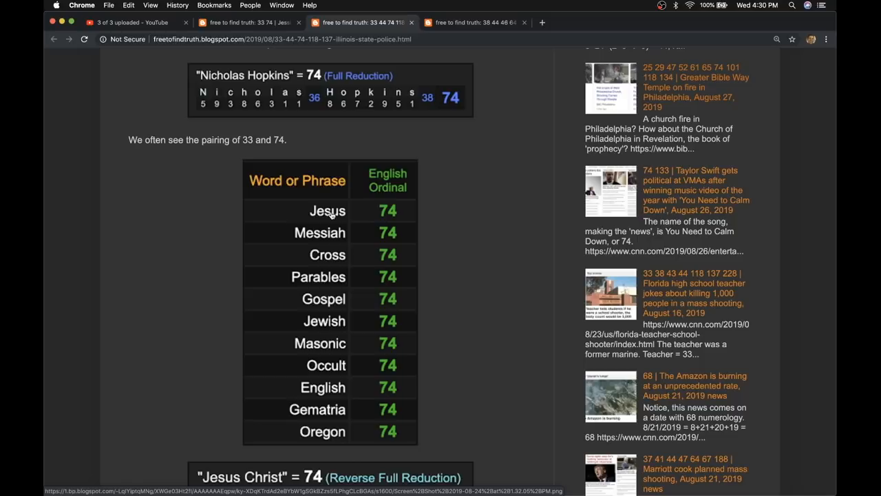
{"action": "scroll", "scroll_direction": "down", "scroll_amount": 3}
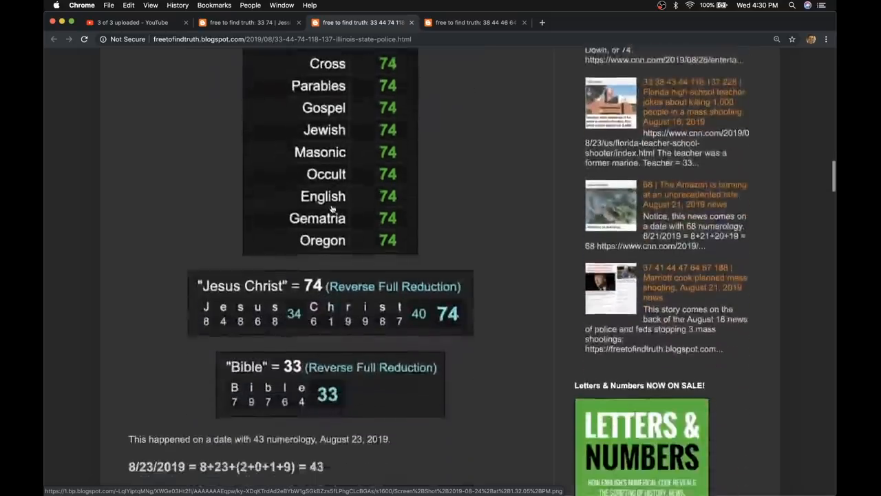
{"action": "scroll", "scroll_direction": "down", "scroll_amount": 3}
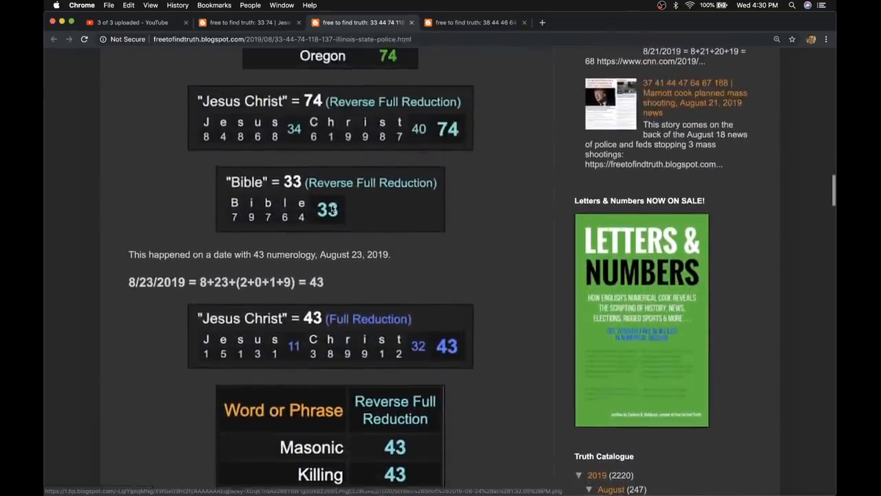
{"action": "left_click", "coordinate": [361, 22]}
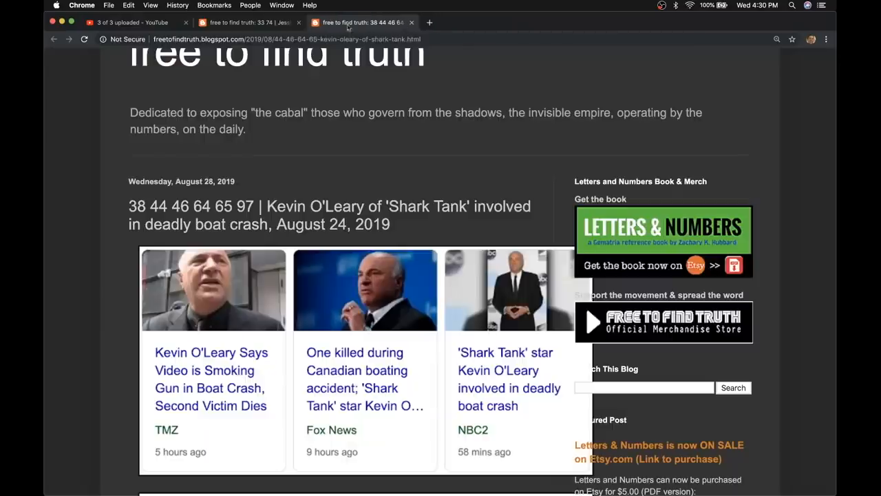
{"action": "left_click", "coordinate": [248, 22]}
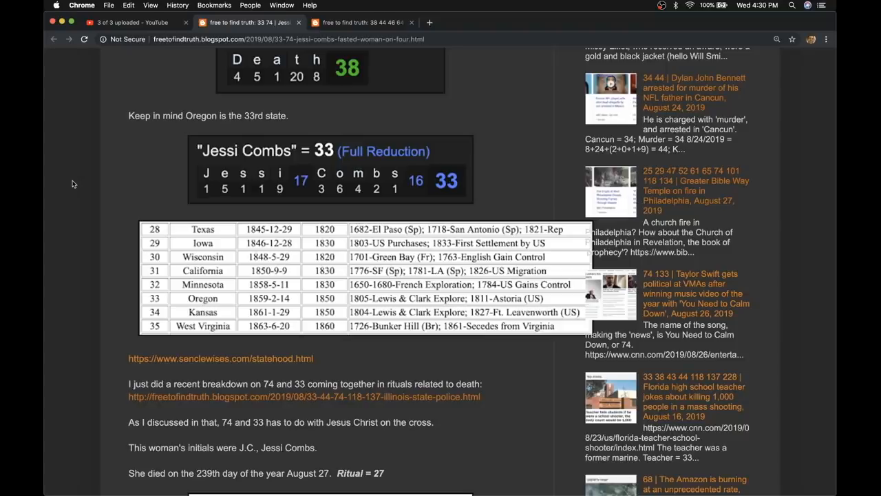
Scroll past the 239 properties to the 'Fastest Woman On Four Wheels' = 317 and 66 tables.
{"action": "scroll", "scroll_direction": "up", "scroll_amount": 3}
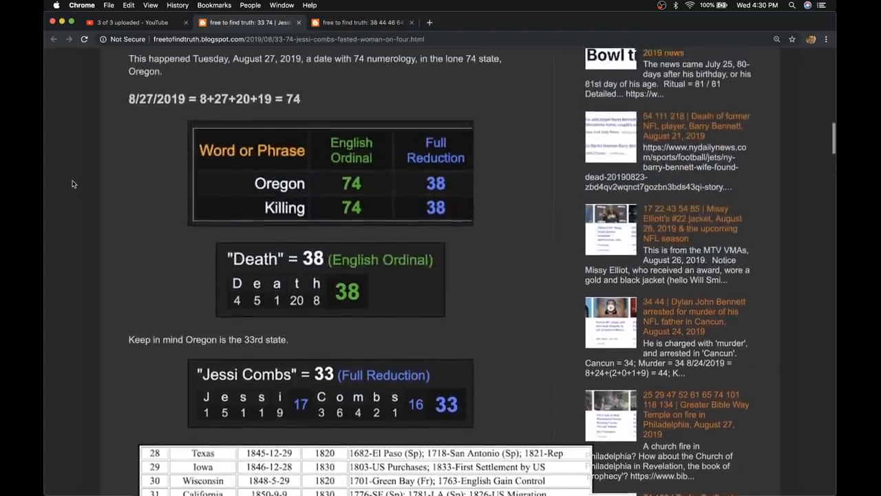
{"action": "scroll", "scroll_direction": "down", "scroll_amount": 3}
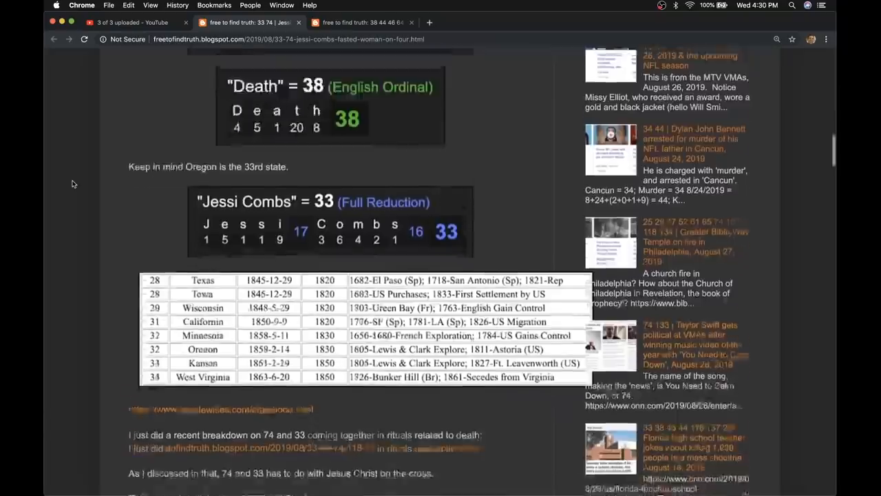
{"action": "scroll", "scroll_direction": "down", "scroll_amount": 3}
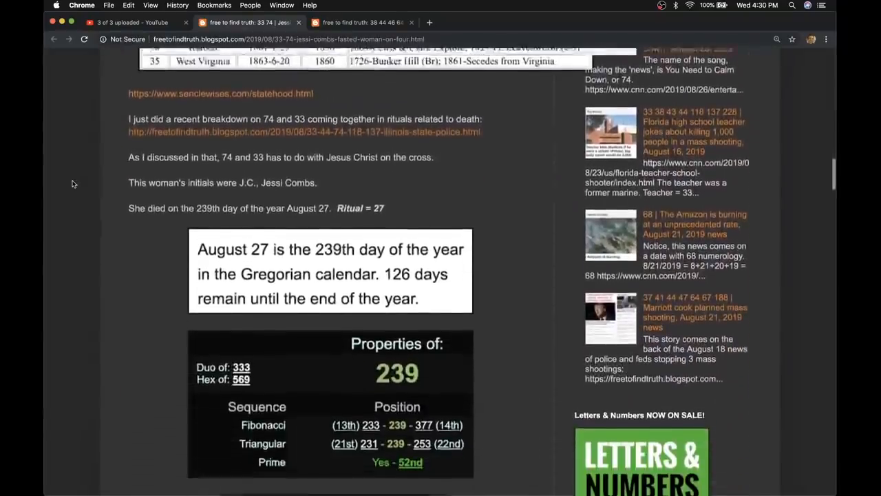
{"action": "scroll", "scroll_direction": "down", "scroll_amount": 3}
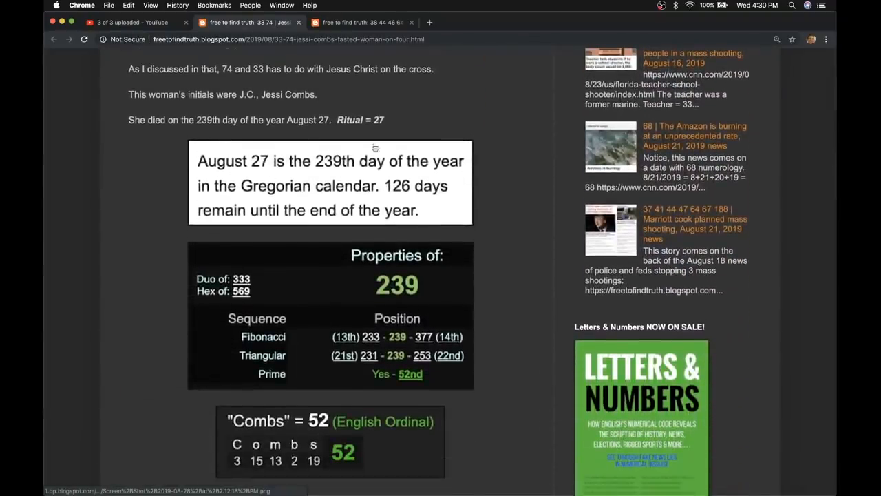
{"action": "scroll", "scroll_direction": "down", "scroll_amount": 3}
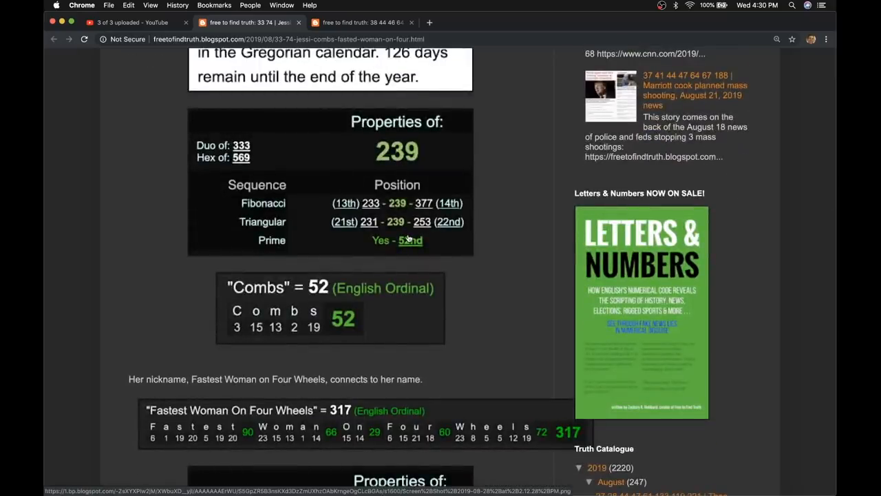
{"action": "mouse_move", "coordinate": [314, 216]}
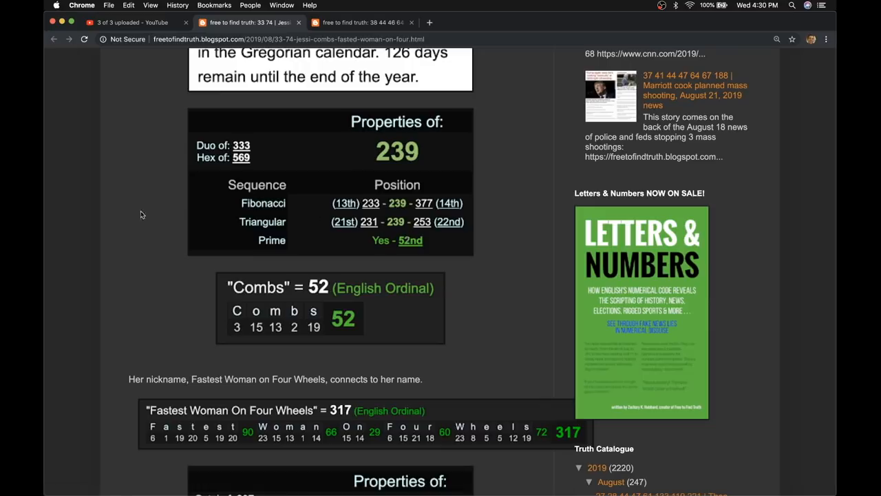
{"action": "mouse_move", "coordinate": [174, 318]}
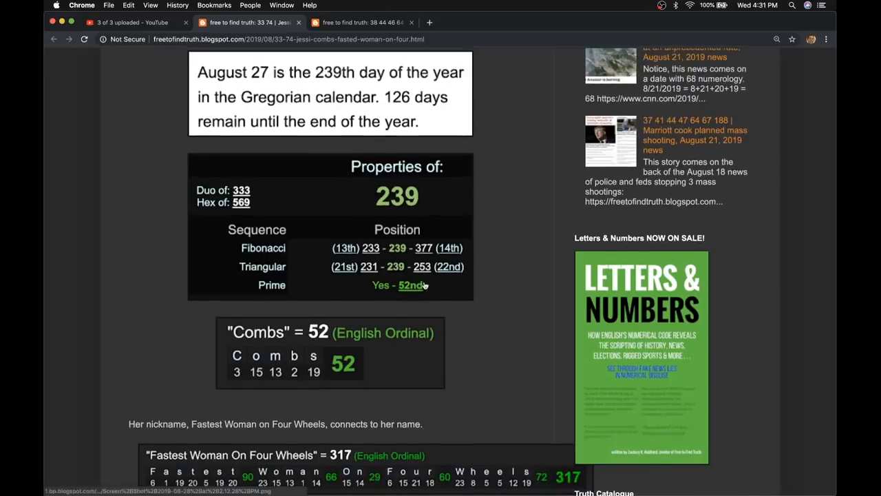
{"action": "scroll", "scroll_direction": "down", "scroll_amount": 3}
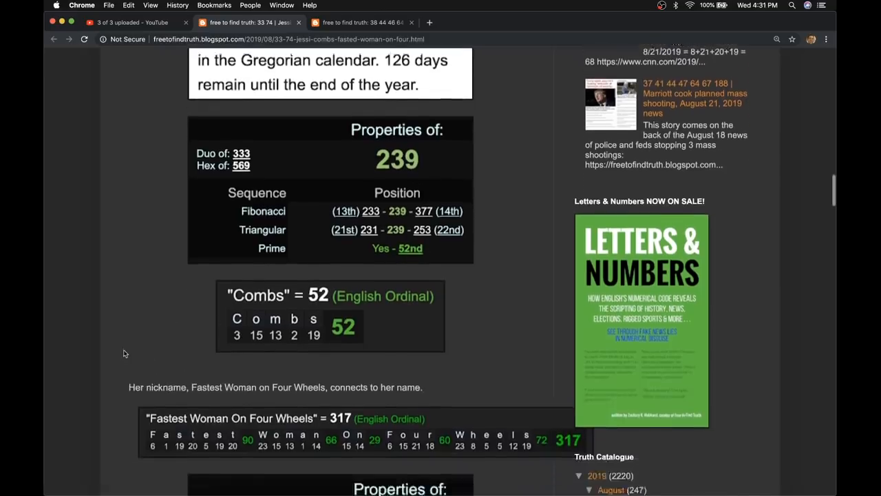
{"action": "scroll", "scroll_direction": "down", "scroll_amount": 3}
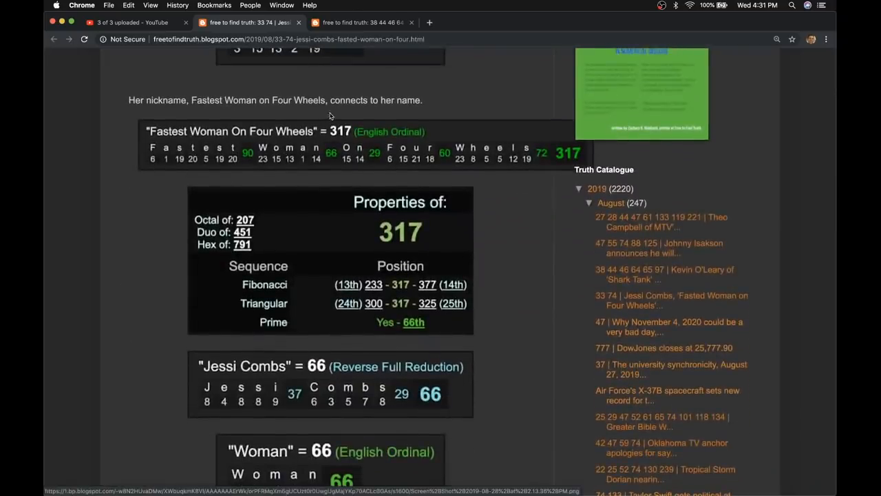
Scroll past the news headline cards to the Mythbusters, Sacrifice and Kill cipher tables.
{"action": "scroll", "scroll_direction": "down", "scroll_amount": 3}
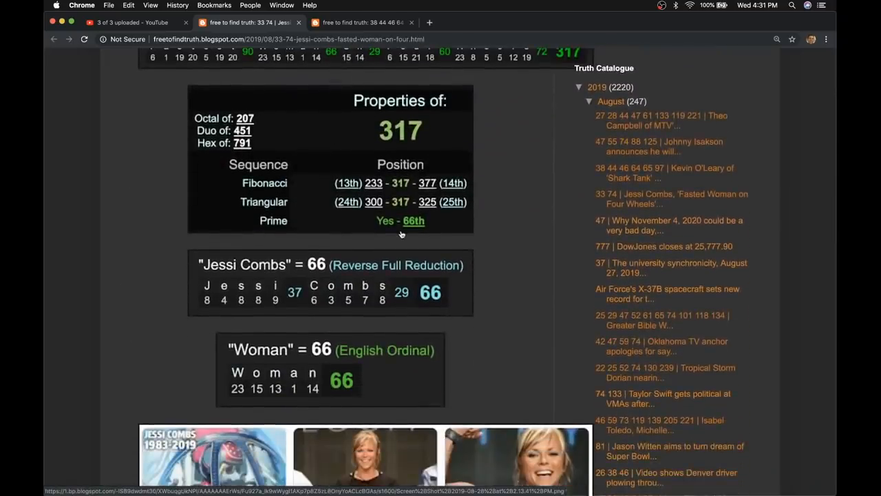
{"action": "scroll", "scroll_direction": "down", "scroll_amount": 3}
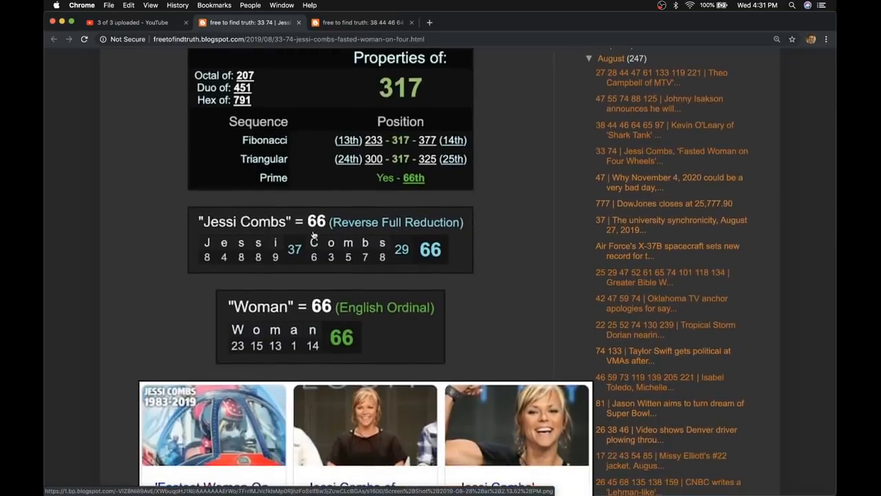
{"action": "scroll", "scroll_direction": "down", "scroll_amount": 3}
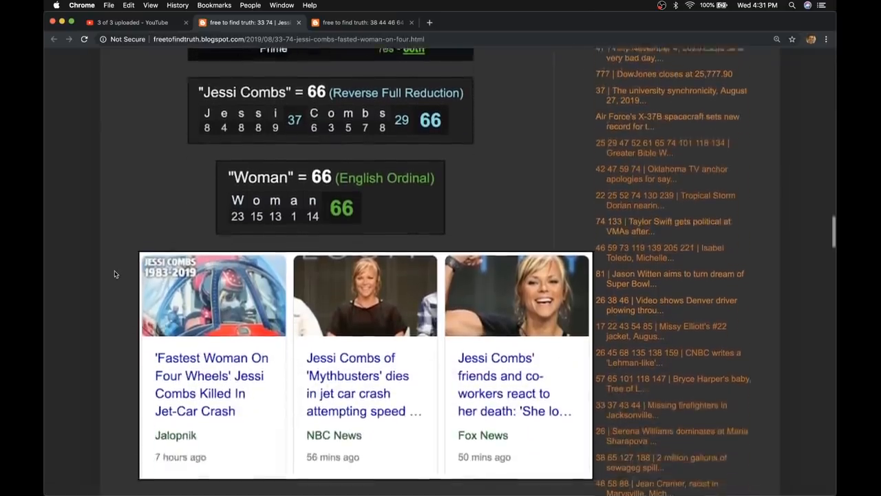
{"action": "scroll", "scroll_direction": "down", "scroll_amount": 3}
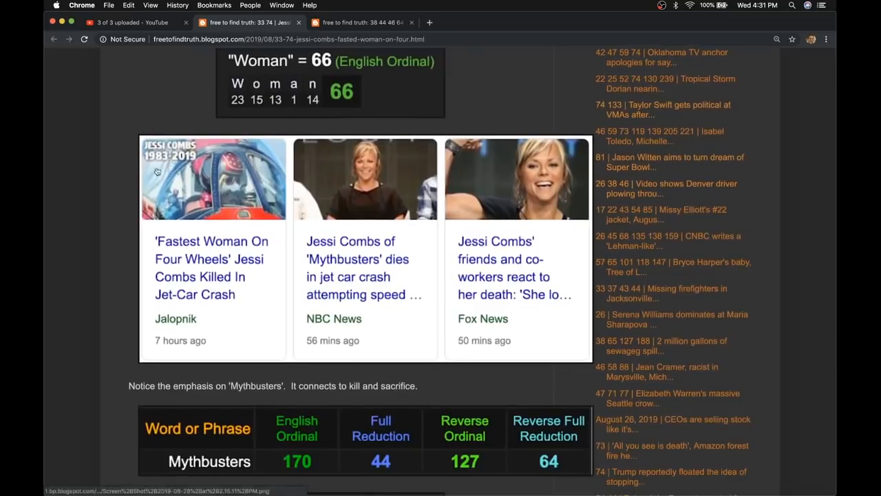
{"action": "mouse_move", "coordinate": [131, 157]}
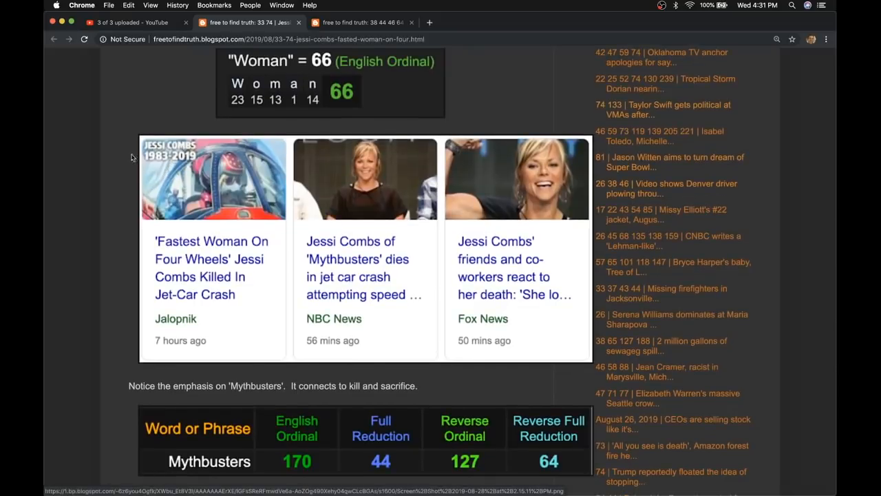
{"action": "scroll", "scroll_direction": "down", "scroll_amount": 3}
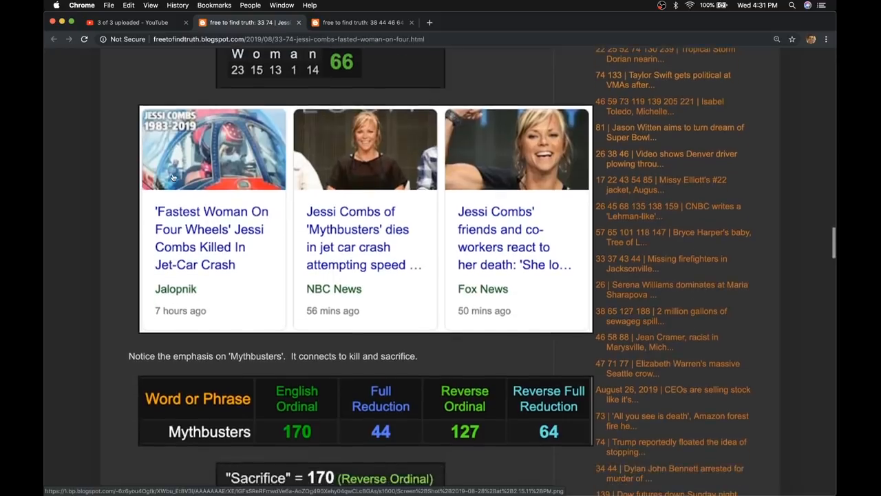
{"action": "mouse_move", "coordinate": [228, 228]}
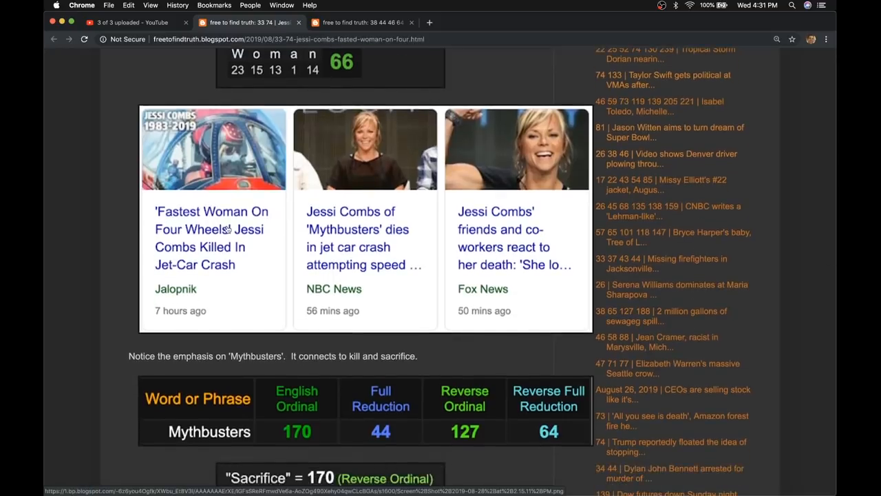
{"action": "mouse_move", "coordinate": [383, 229]}
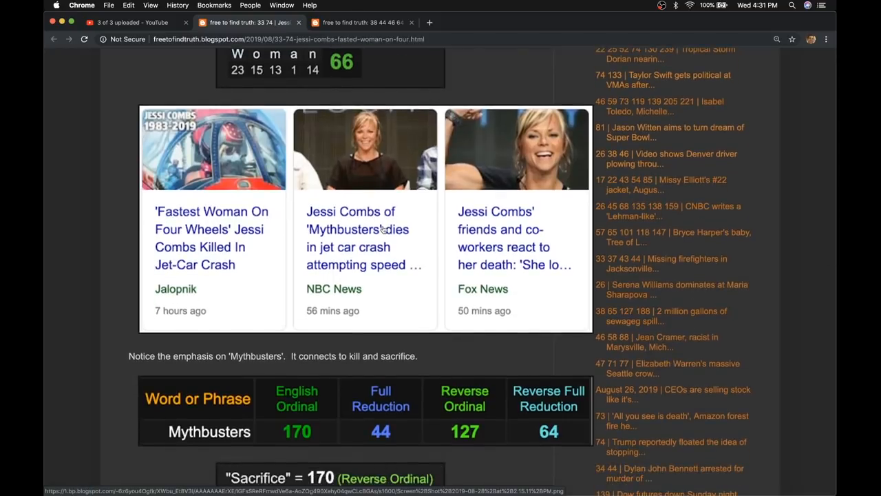
{"action": "scroll", "scroll_direction": "down", "scroll_amount": 3}
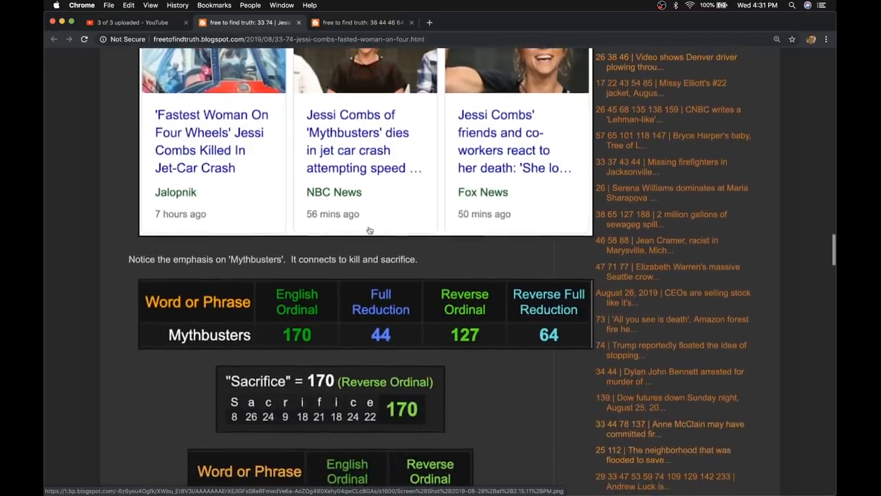
{"action": "scroll", "scroll_direction": "down", "scroll_amount": 3}
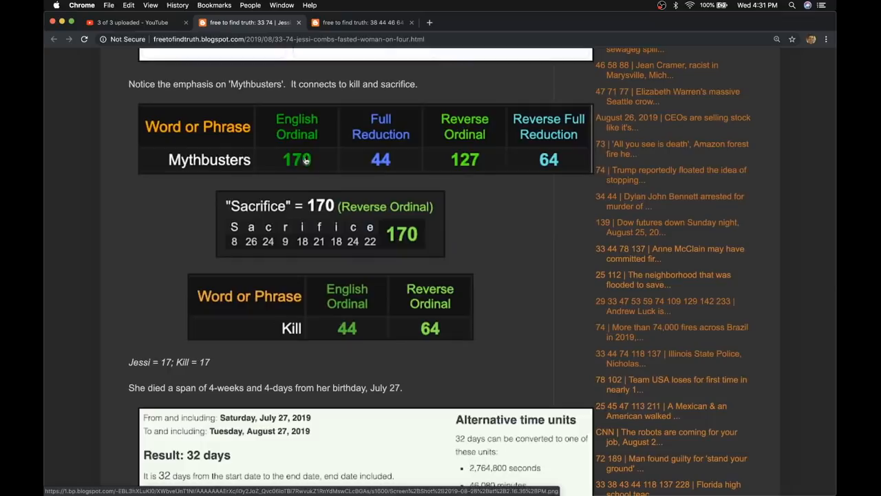
{"action": "mouse_move", "coordinate": [389, 145]}
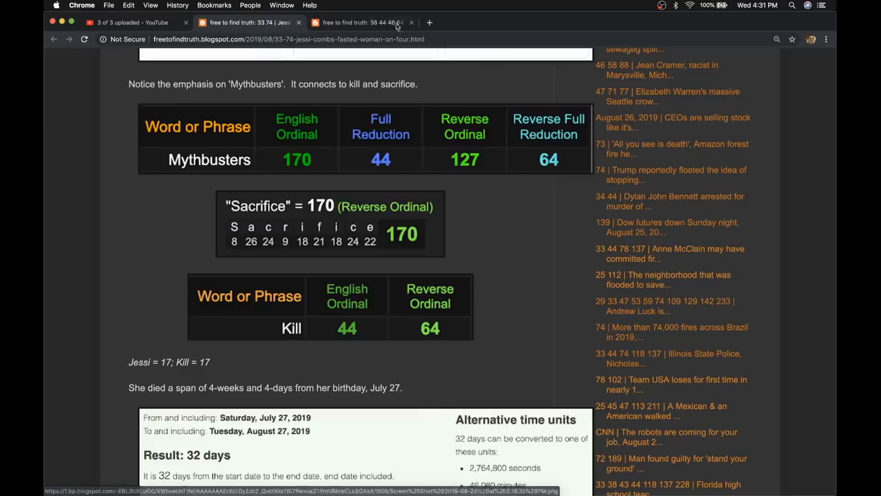
{"action": "left_click", "coordinate": [382, 22]}
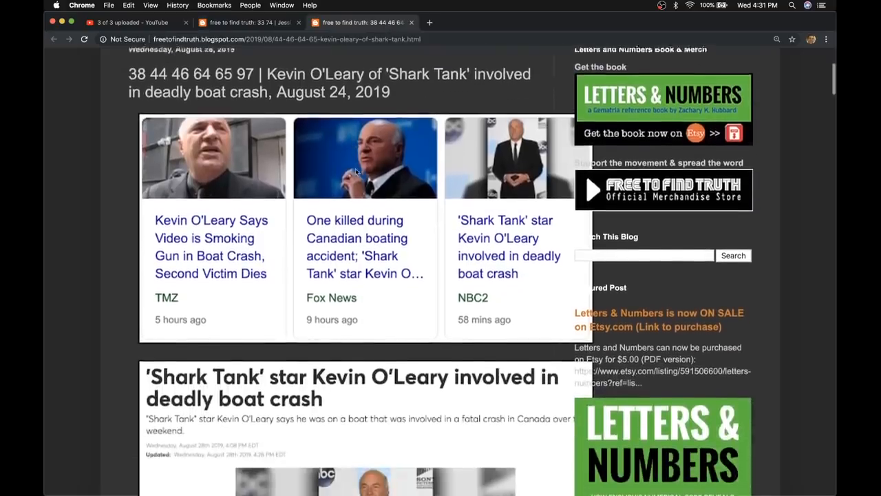
{"action": "scroll", "scroll_direction": "down", "scroll_amount": 3}
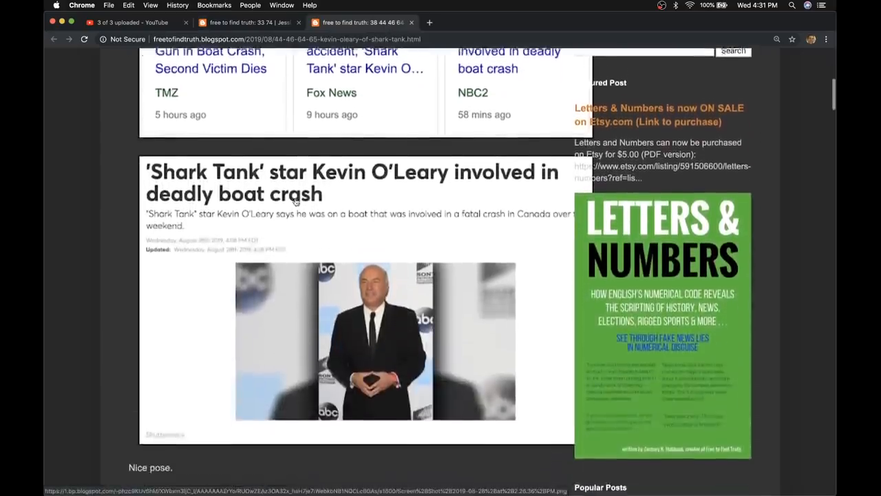
{"action": "scroll", "scroll_direction": "down", "scroll_amount": 3}
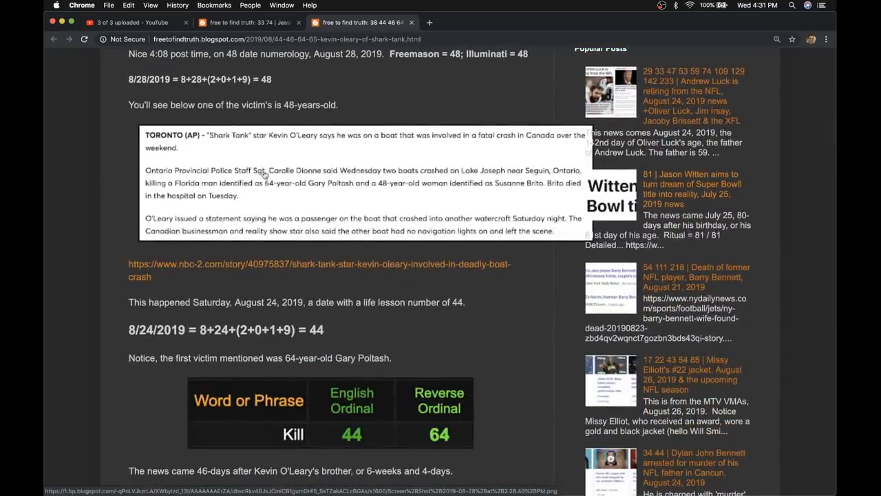
{"action": "scroll", "scroll_direction": "down", "scroll_amount": 3}
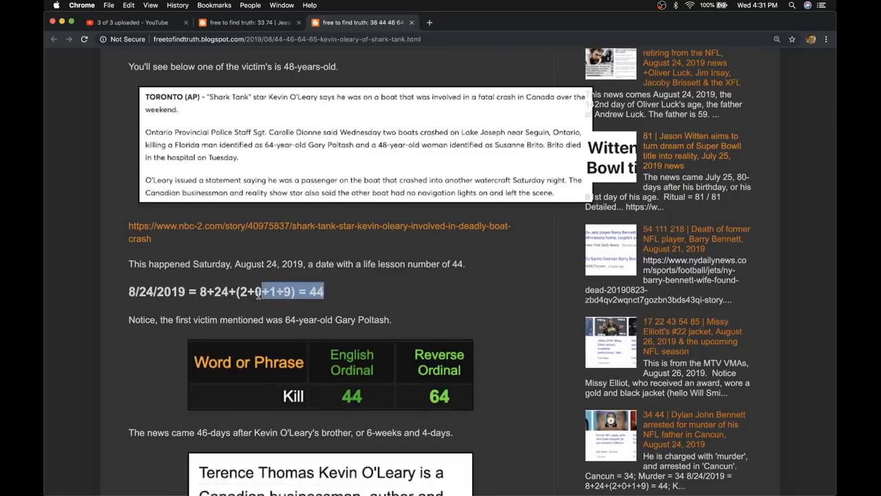
{"action": "scroll", "scroll_direction": "down", "scroll_amount": 3}
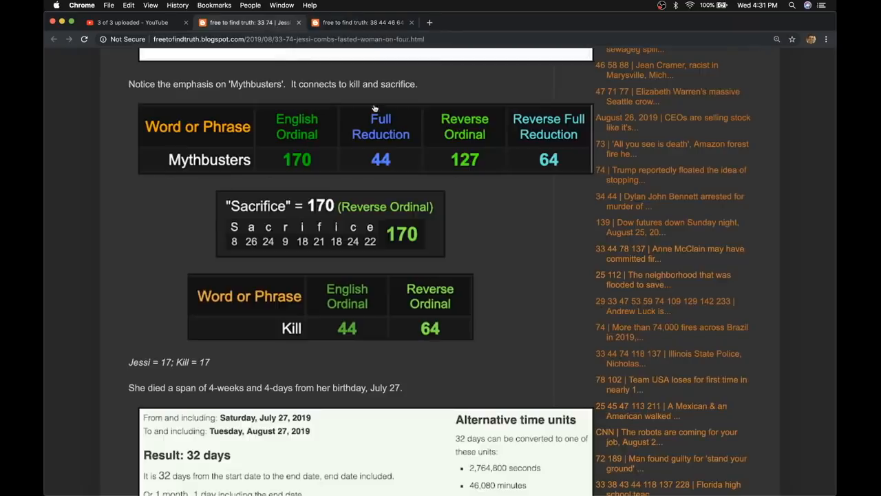
{"action": "scroll", "scroll_direction": "up", "scroll_amount": 3}
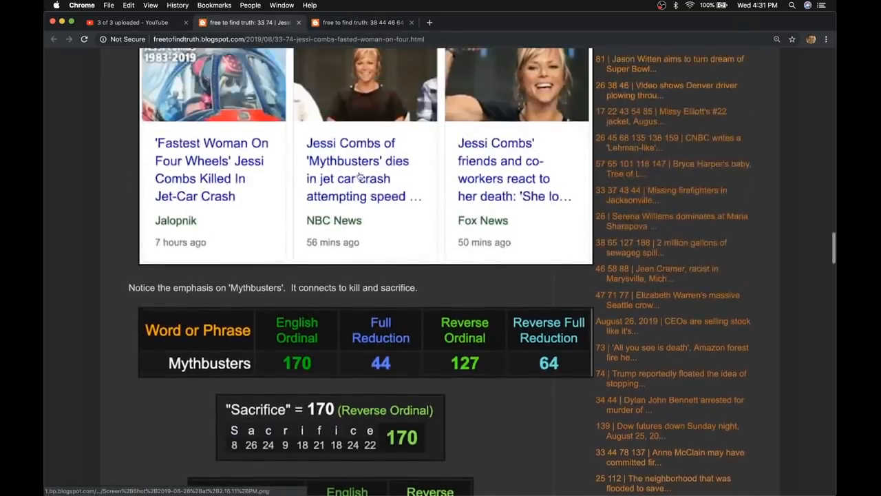
{"action": "scroll", "scroll_direction": "down", "scroll_amount": 3}
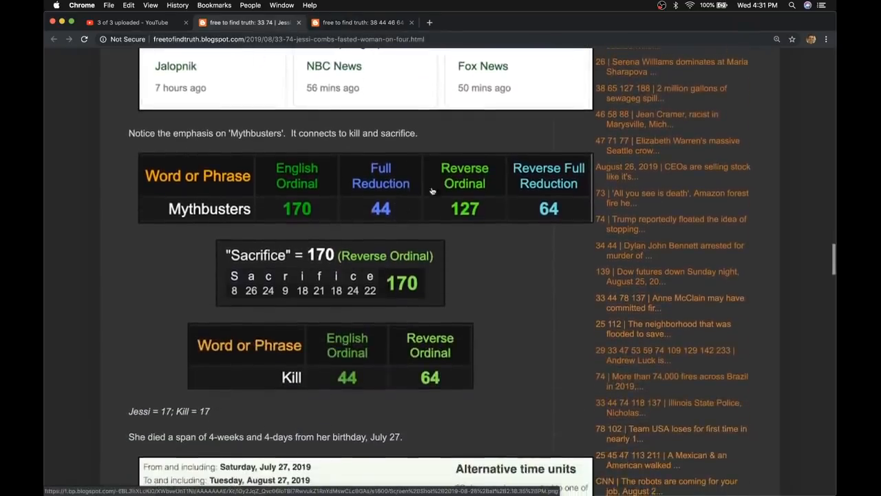
{"action": "scroll", "scroll_direction": "down", "scroll_amount": 3}
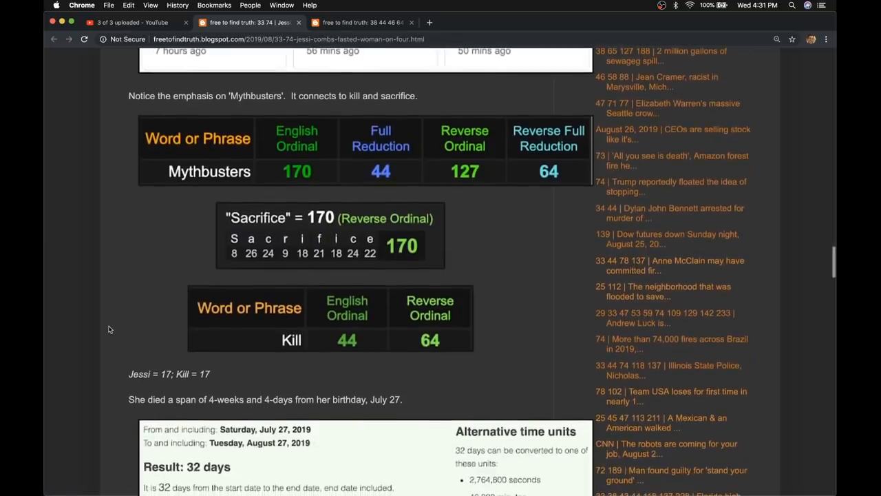
{"action": "scroll", "scroll_direction": "down", "scroll_amount": 3}
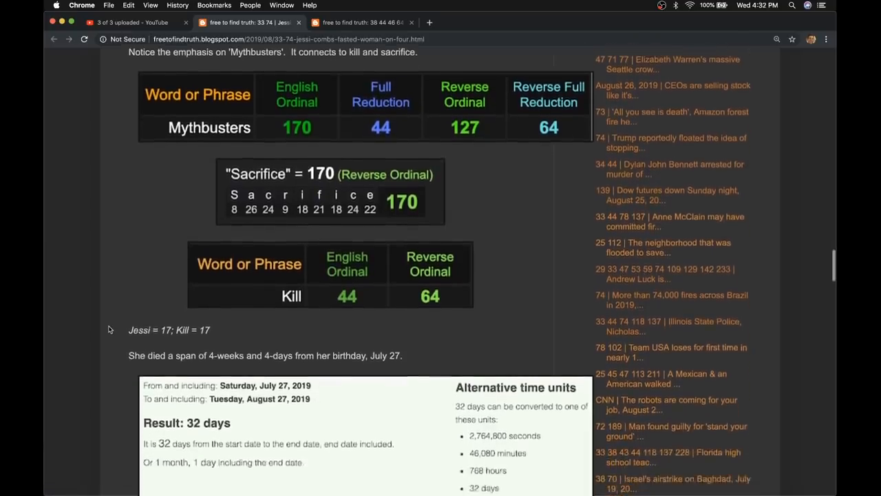
{"action": "scroll", "scroll_direction": "down", "scroll_amount": 3}
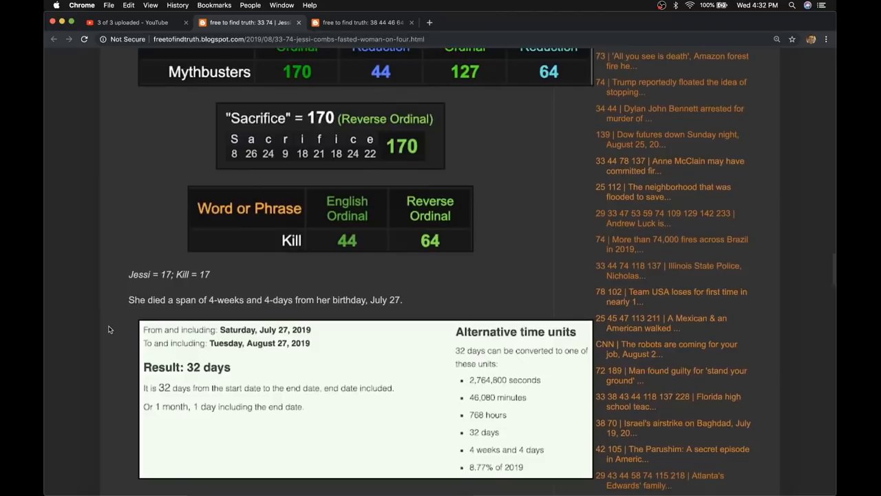
{"action": "scroll", "scroll_direction": "down", "scroll_amount": 3}
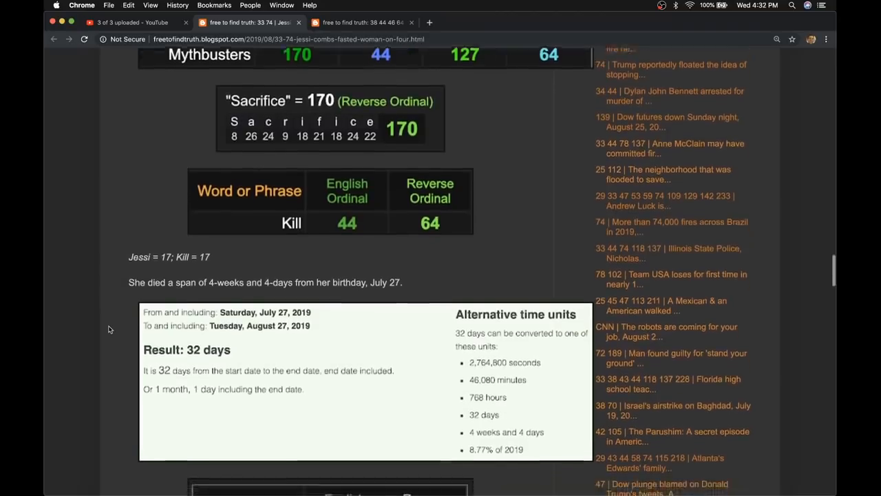
{"action": "scroll", "scroll_direction": "down", "scroll_amount": 3}
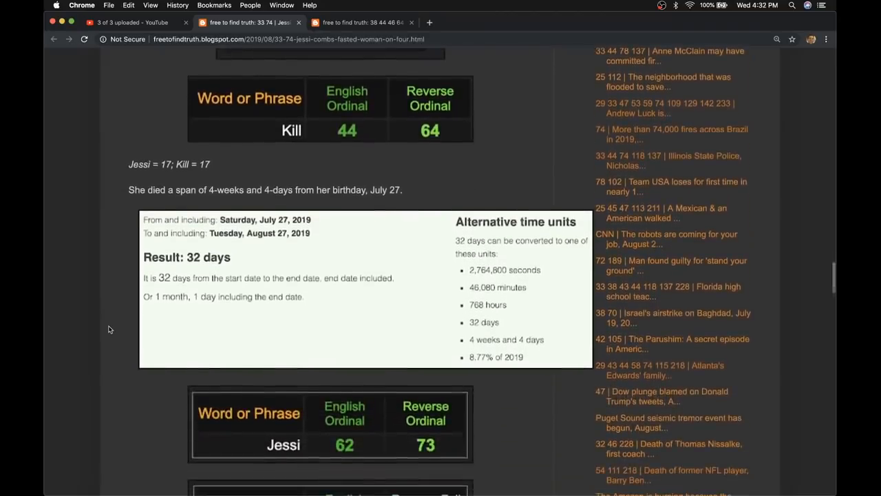
{"action": "scroll", "scroll_direction": "down", "scroll_amount": 3}
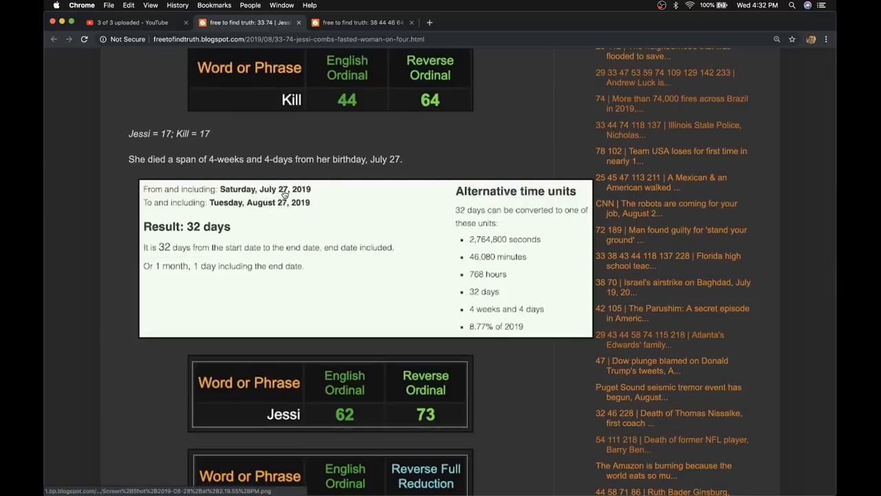
{"action": "mouse_move", "coordinate": [264, 209]}
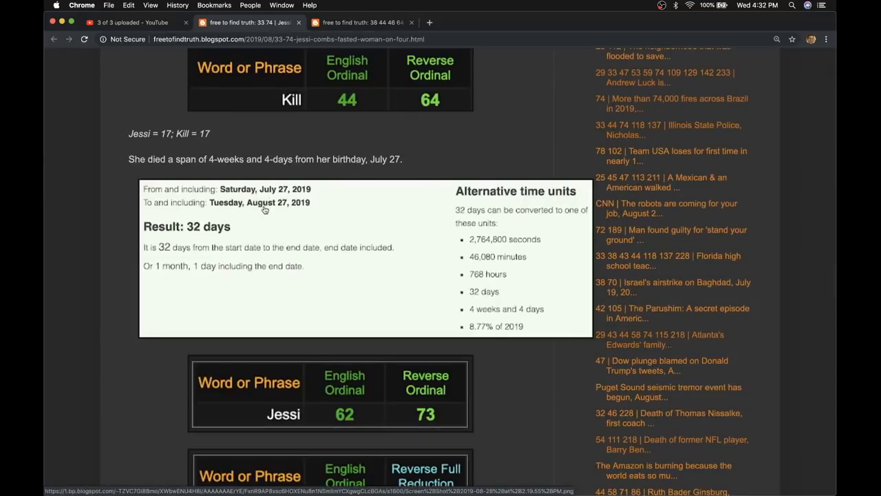
{"action": "mouse_move", "coordinate": [534, 309]}
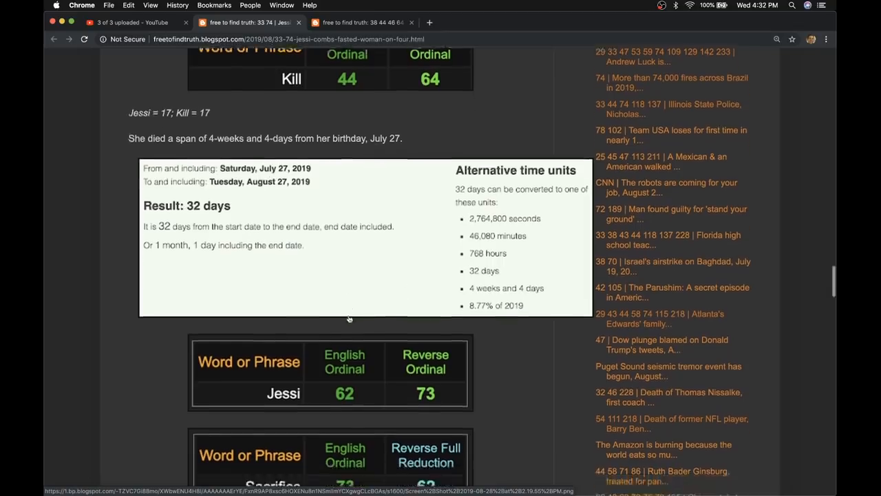
{"action": "scroll", "scroll_direction": "down", "scroll_amount": 3}
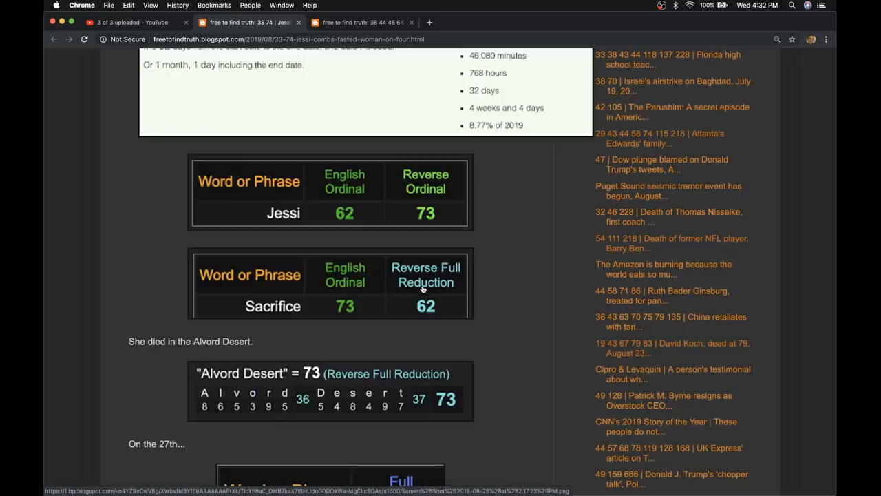
{"action": "scroll", "scroll_direction": "down", "scroll_amount": 3}
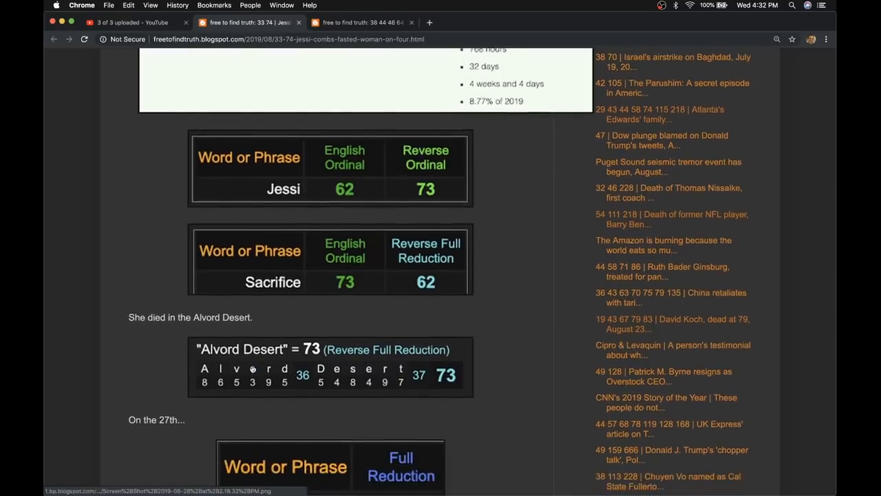
{"action": "scroll", "scroll_direction": "down", "scroll_amount": 3}
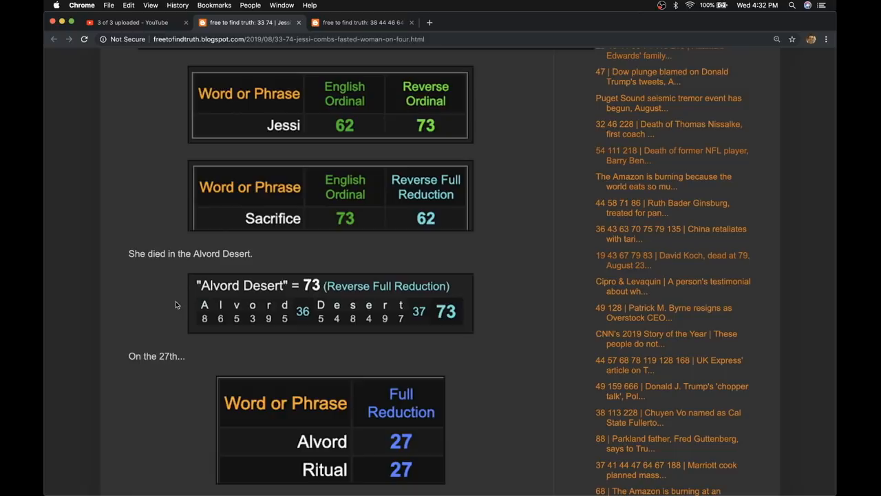
{"action": "mouse_move", "coordinate": [122, 322]}
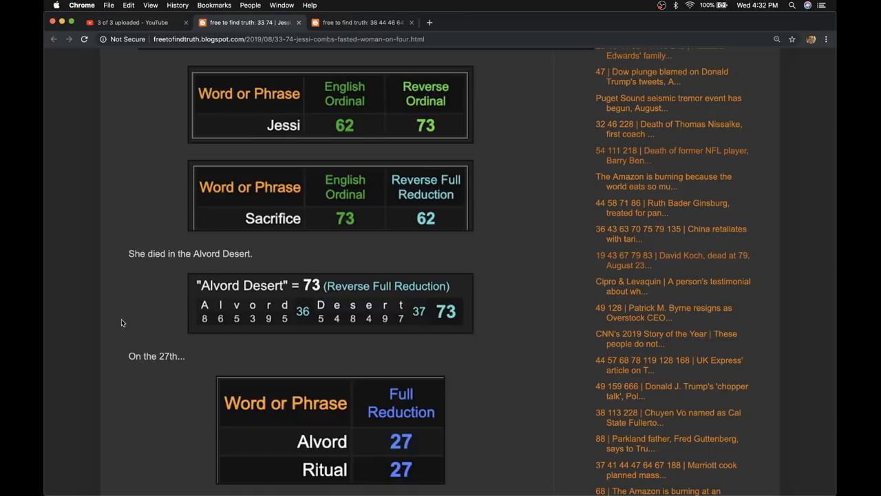
{"action": "scroll", "scroll_direction": "down", "scroll_amount": 3}
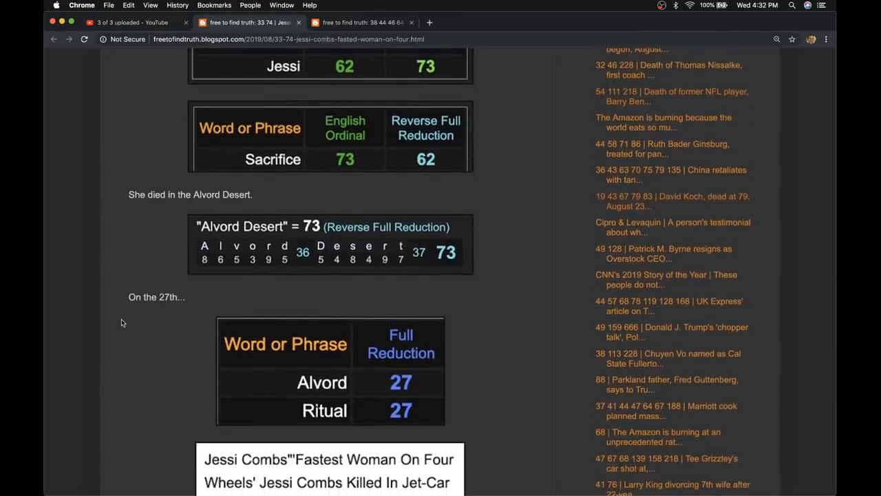
{"action": "scroll", "scroll_direction": "down", "scroll_amount": 3}
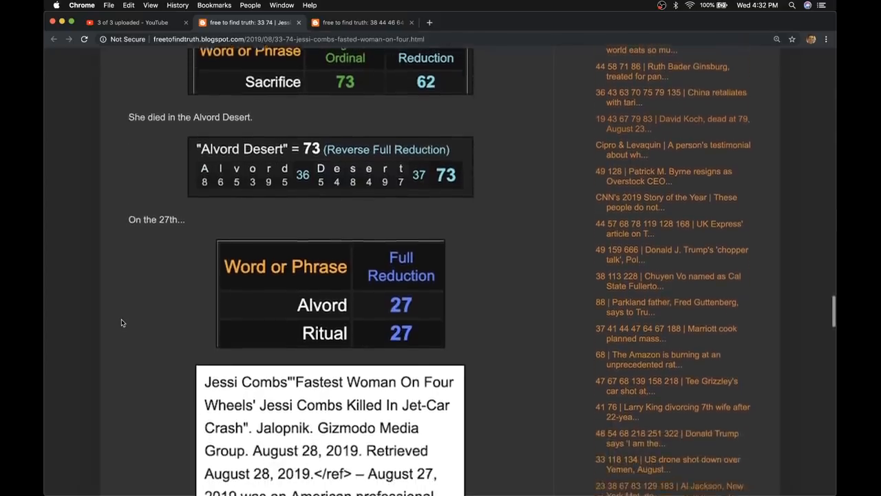
{"action": "scroll", "scroll_direction": "down", "scroll_amount": 3}
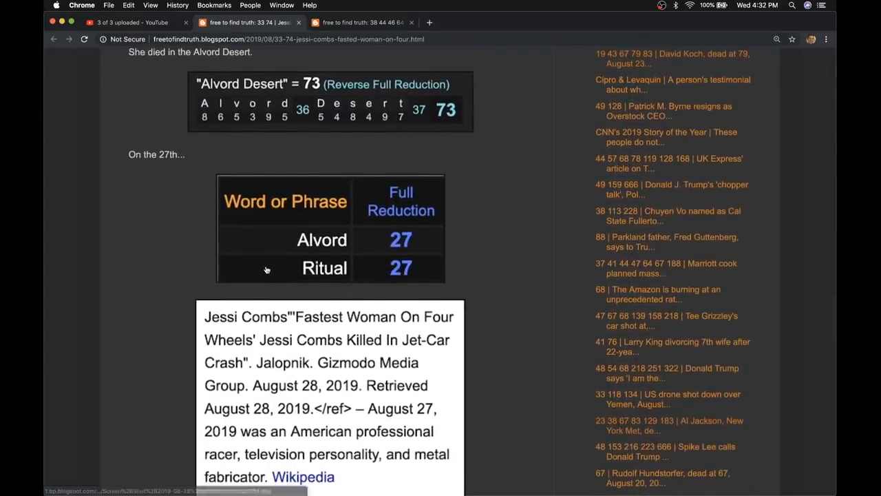
{"action": "mouse_move", "coordinate": [332, 249]}
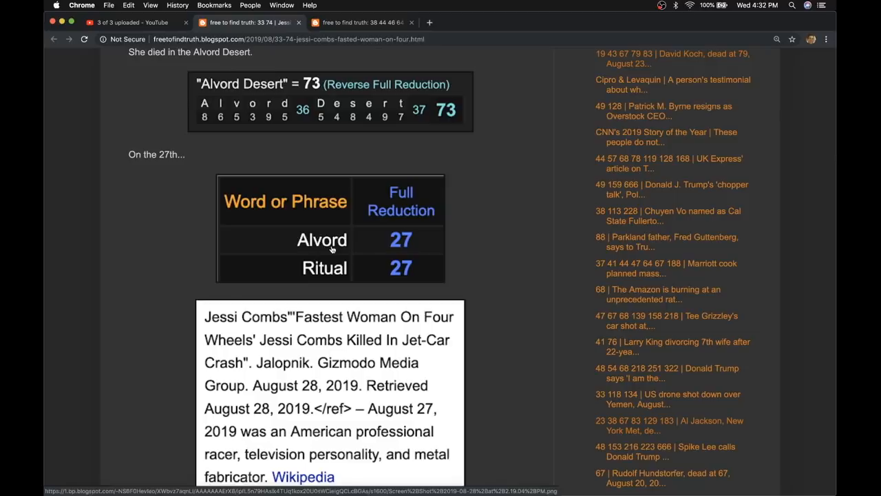
{"action": "scroll", "scroll_direction": "down", "scroll_amount": 3}
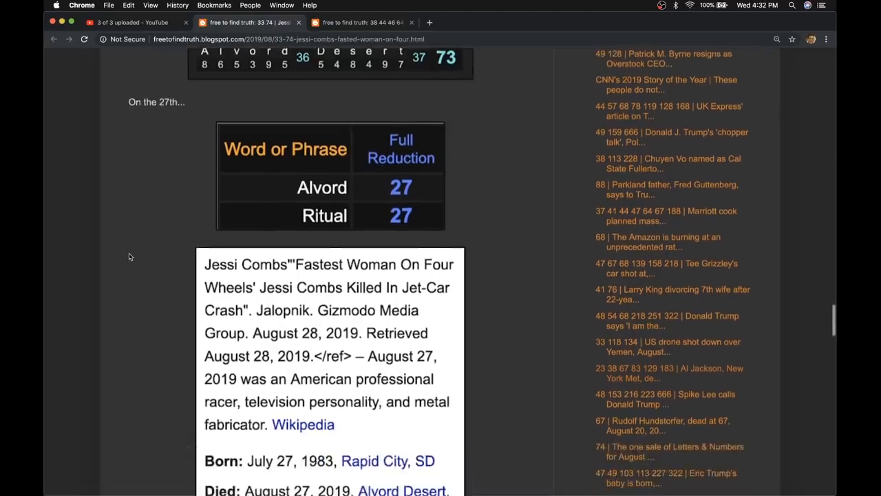
{"action": "scroll", "scroll_direction": "down", "scroll_amount": 3}
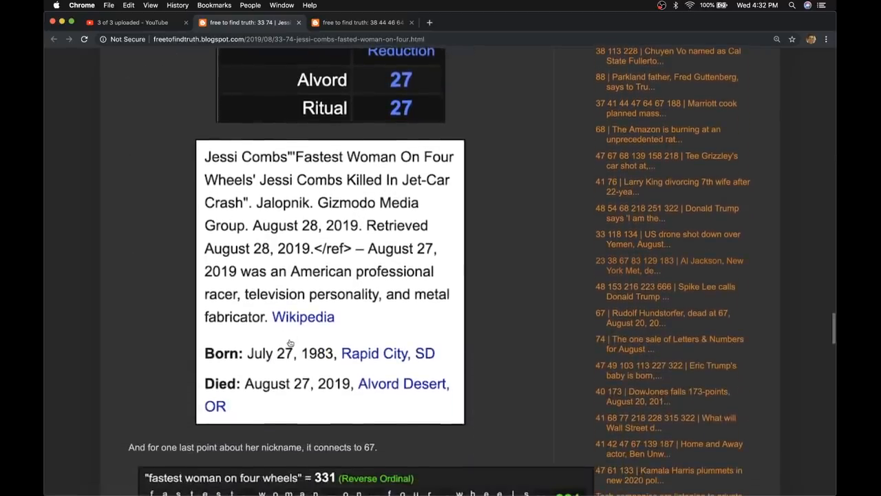
{"action": "scroll", "scroll_direction": "down", "scroll_amount": 3}
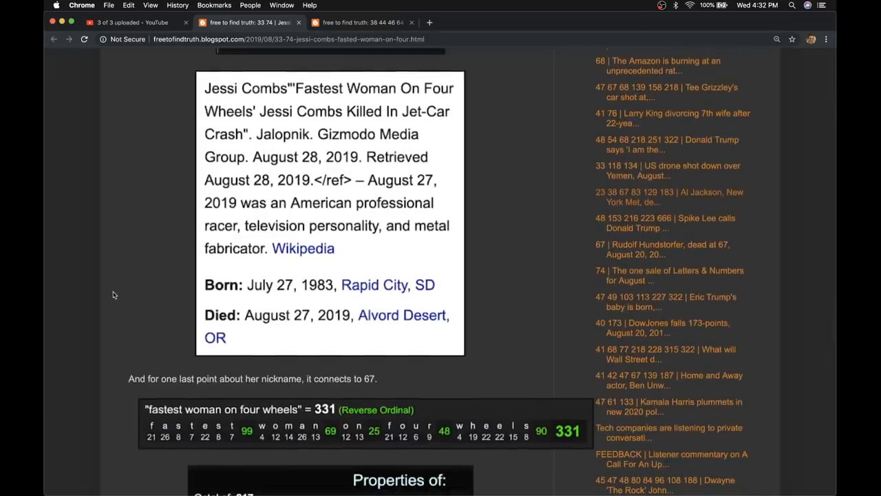
{"action": "scroll", "scroll_direction": "down", "scroll_amount": 3}
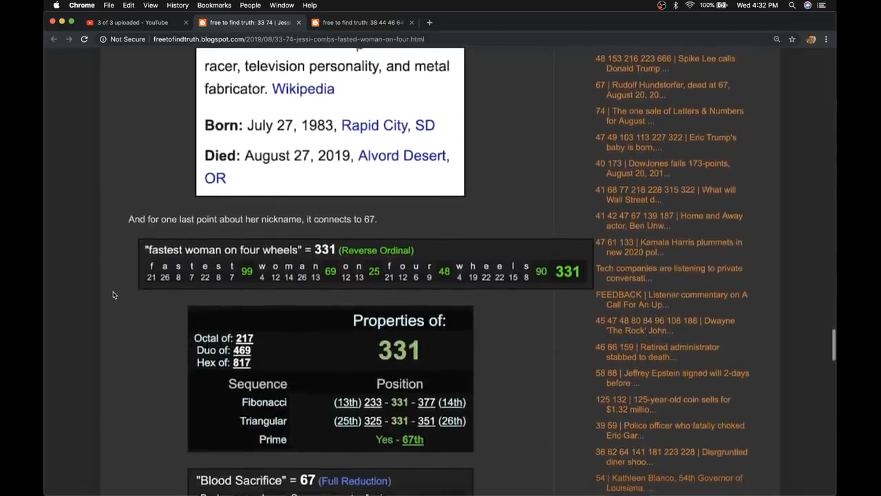
{"action": "scroll", "scroll_direction": "down", "scroll_amount": 3}
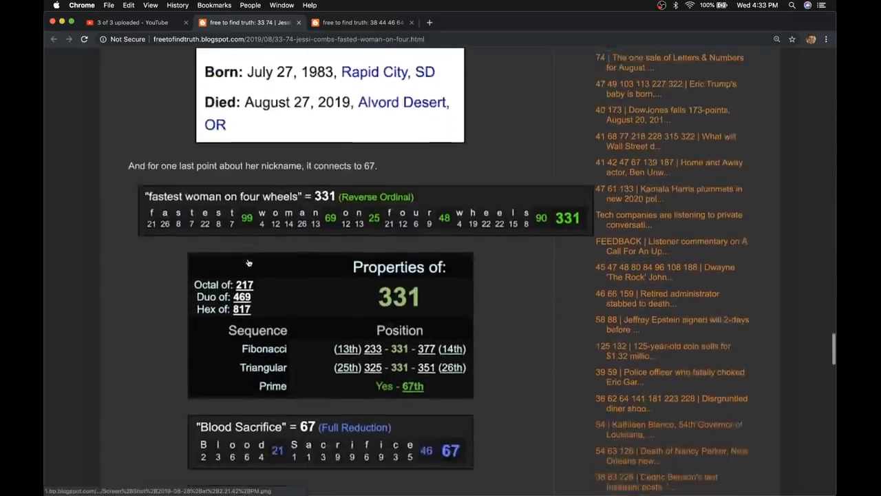
{"action": "scroll", "scroll_direction": "down", "scroll_amount": 3}
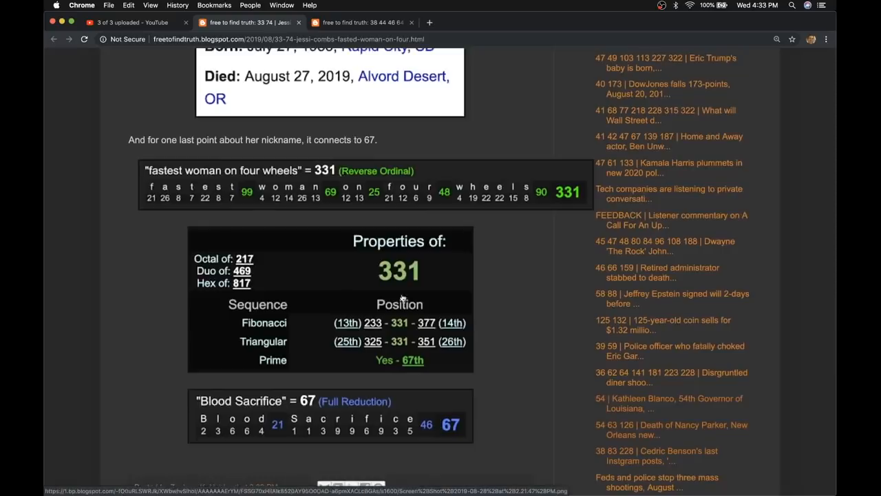
{"action": "mouse_move", "coordinate": [239, 393]}
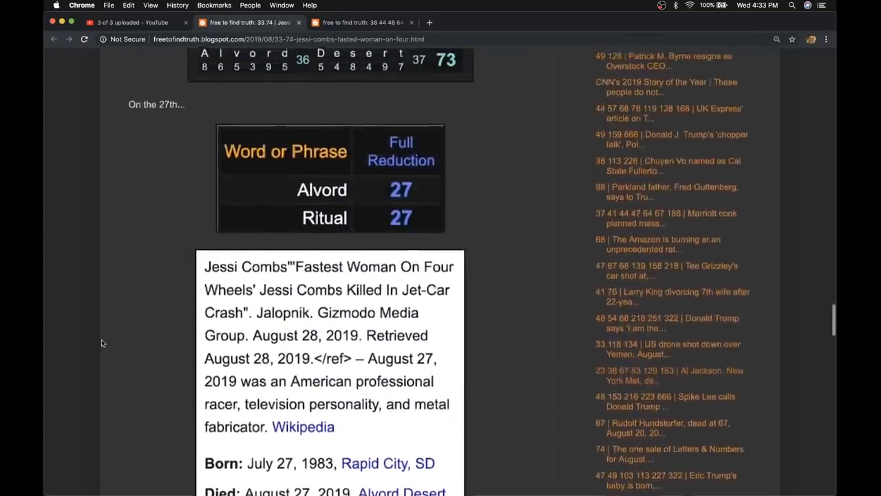
{"action": "scroll", "scroll_direction": "down", "scroll_amount": 3}
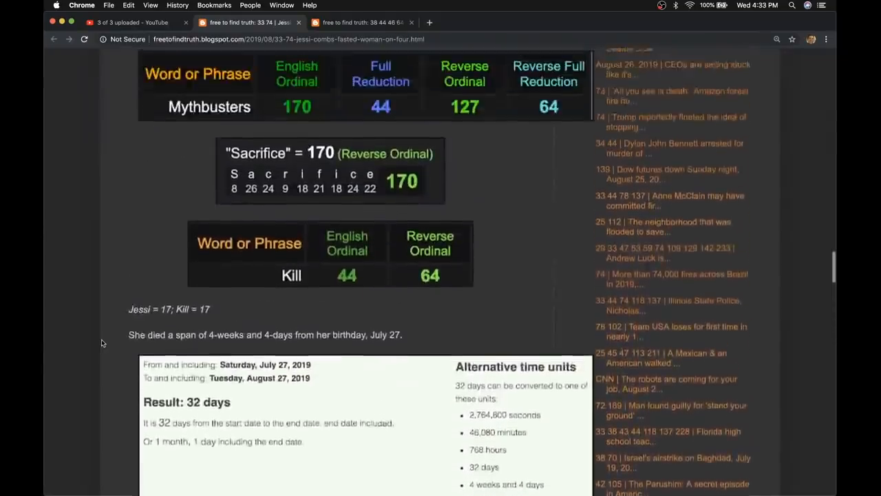
{"action": "scroll", "scroll_direction": "down", "scroll_amount": 3}
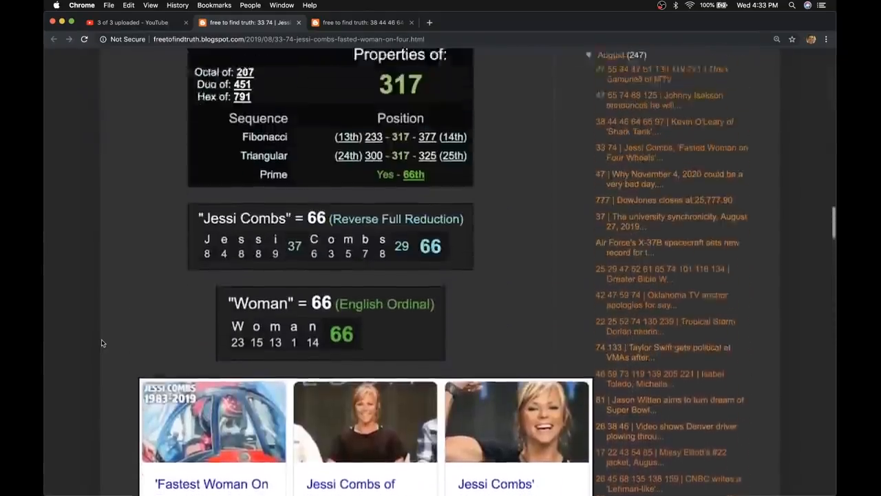
{"action": "scroll", "scroll_direction": "down", "scroll_amount": 3}
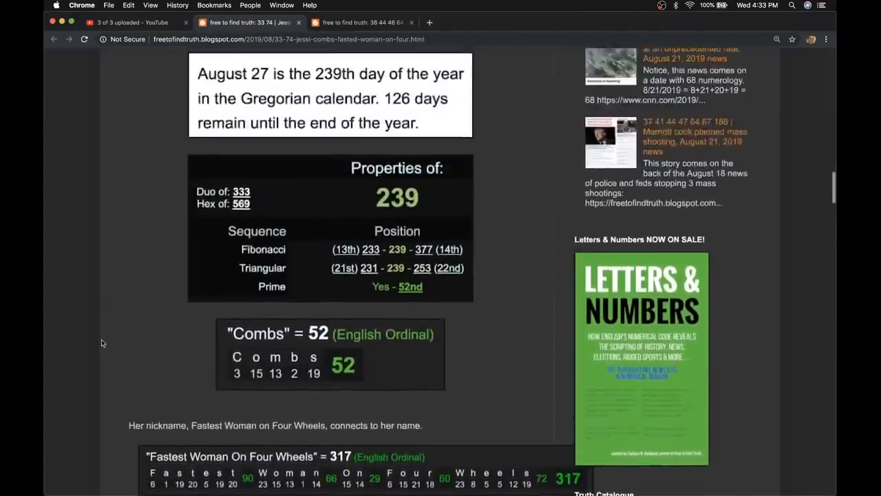
{"action": "scroll", "scroll_direction": "down", "scroll_amount": 3}
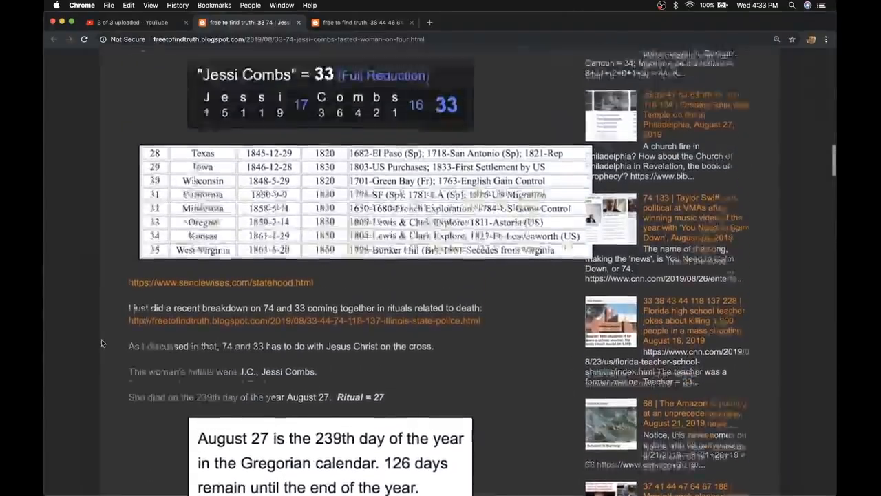
{"action": "scroll", "scroll_direction": "down", "scroll_amount": 3}
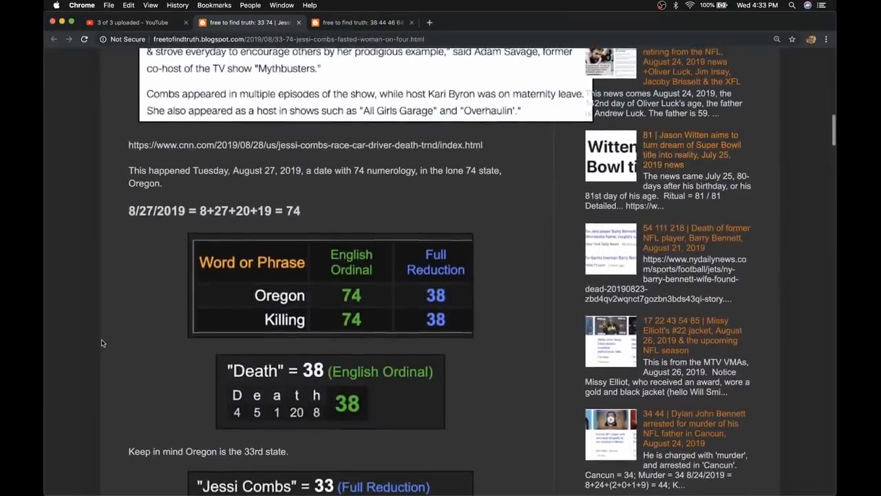
{"action": "mouse_move", "coordinate": [234, 320]}
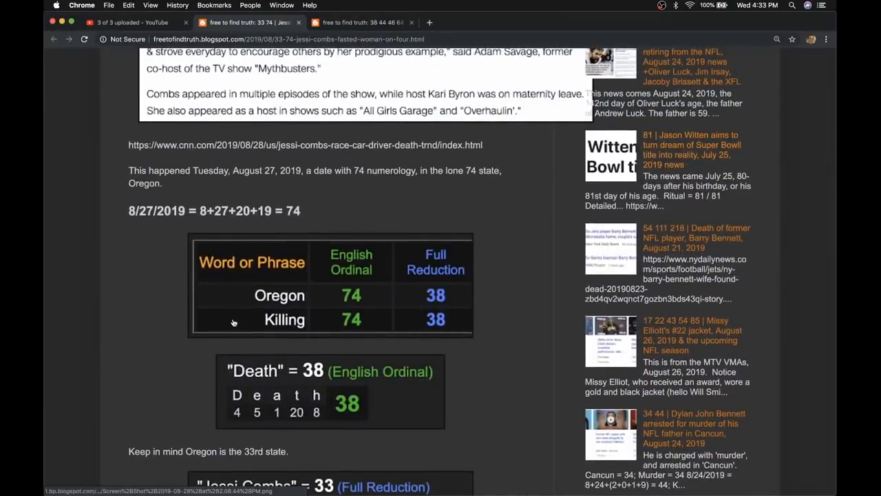
{"action": "scroll", "scroll_direction": "down", "scroll_amount": 3}
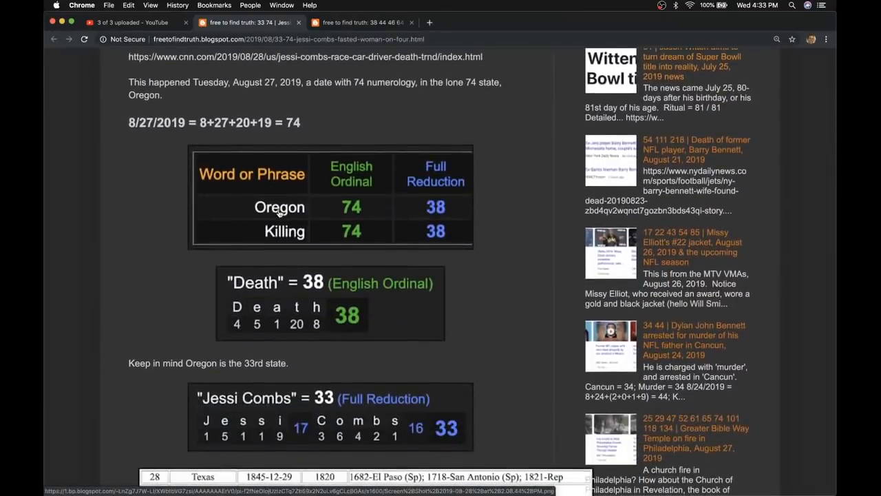
{"action": "scroll", "scroll_direction": "down", "scroll_amount": 3}
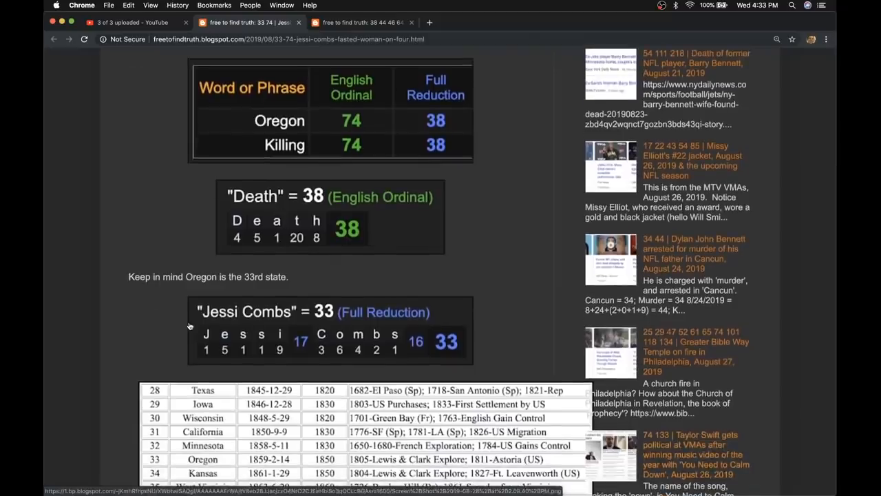
{"action": "scroll", "scroll_direction": "down", "scroll_amount": 3}
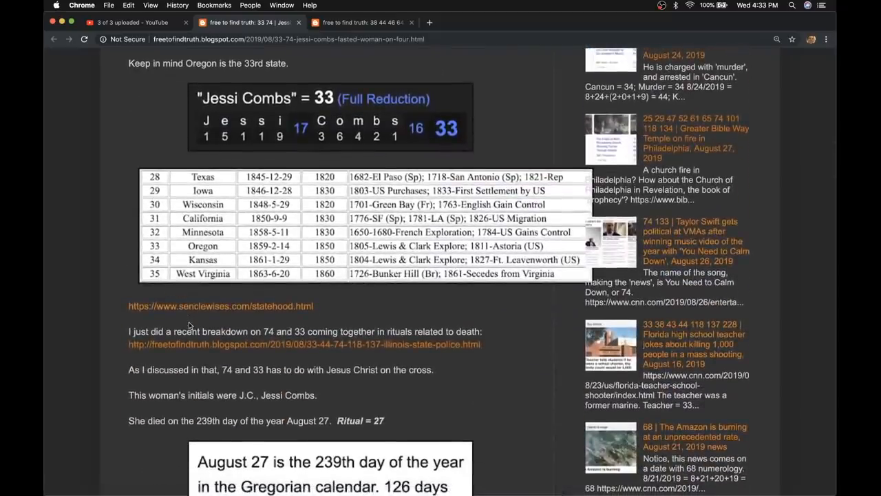
{"action": "scroll", "scroll_direction": "up", "scroll_amount": 3}
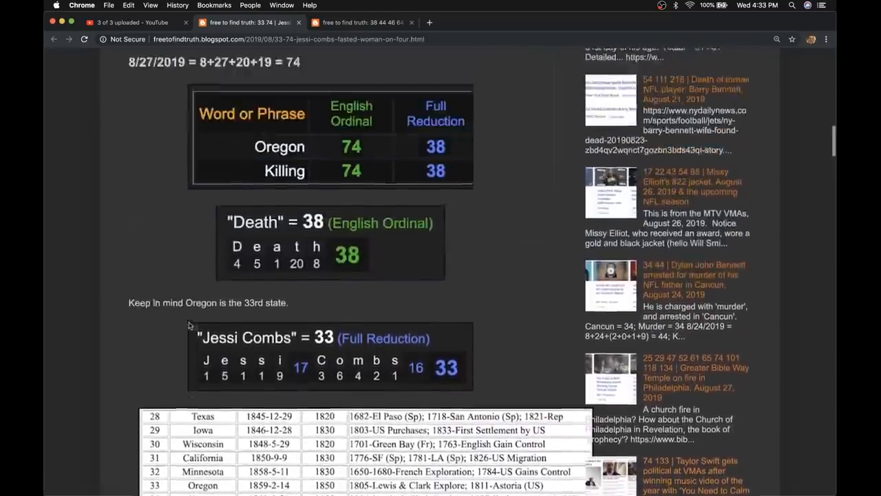
{"action": "scroll", "scroll_direction": "down", "scroll_amount": 3}
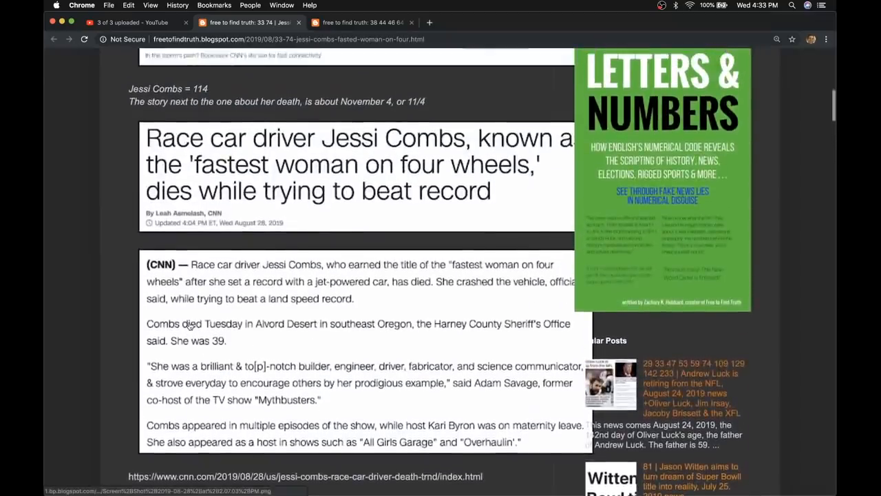
{"action": "scroll", "scroll_direction": "up", "scroll_amount": 3}
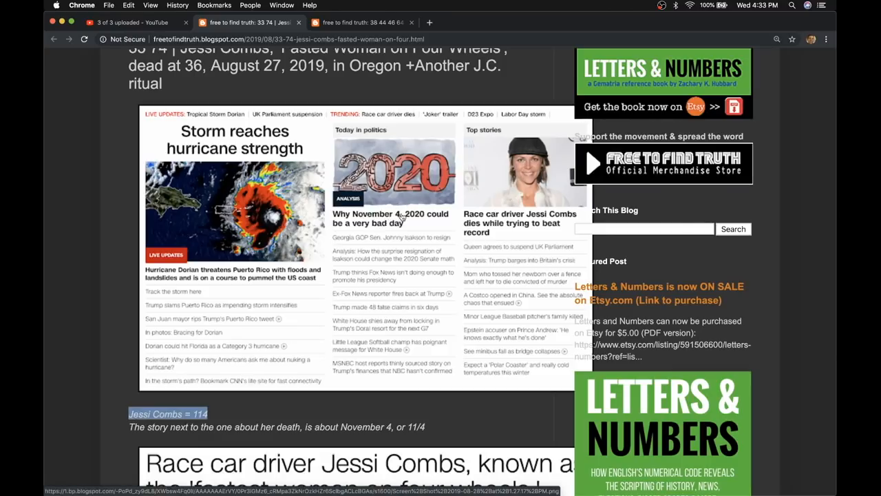
{"action": "mouse_move", "coordinate": [340, 238]}
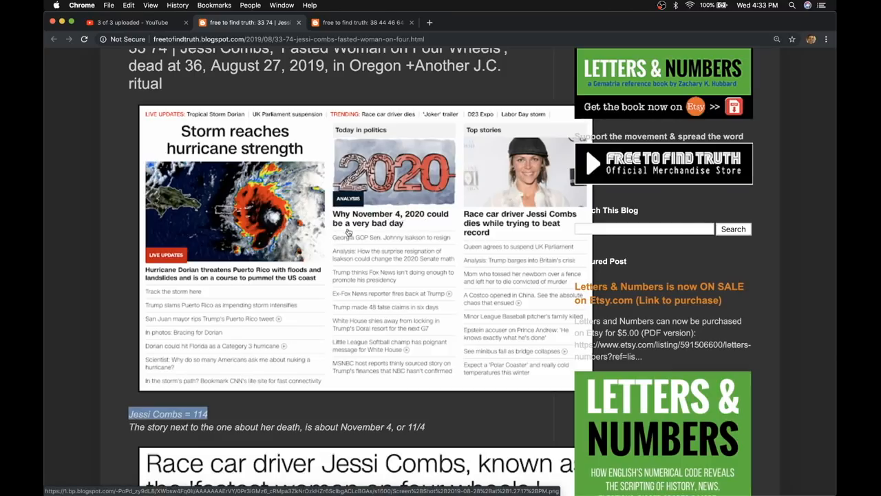
{"action": "mouse_move", "coordinate": [398, 220]}
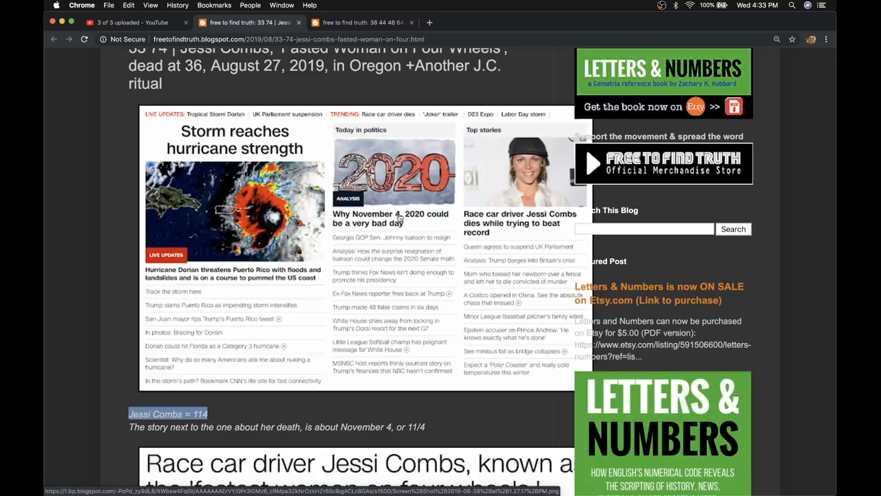
{"action": "mouse_move", "coordinate": [492, 211]}
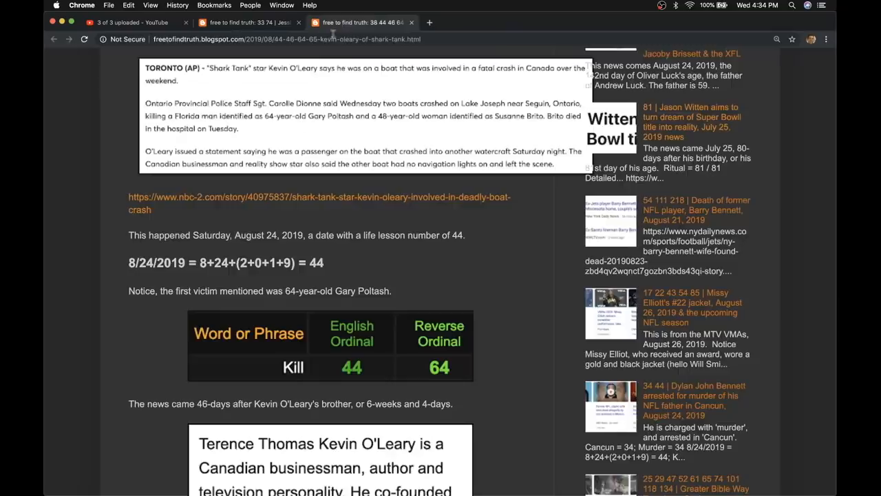
Finish the Kevin O'Leary post at its Ontario and Death = 38 tables, then reopen the Jessi Combs tab.
{"action": "scroll", "scroll_direction": "down", "scroll_amount": 3}
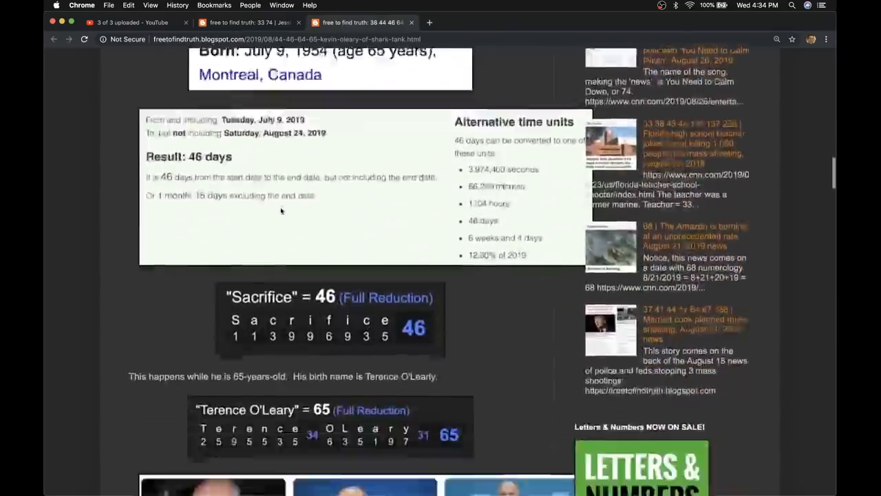
{"action": "scroll", "scroll_direction": "down", "scroll_amount": 3}
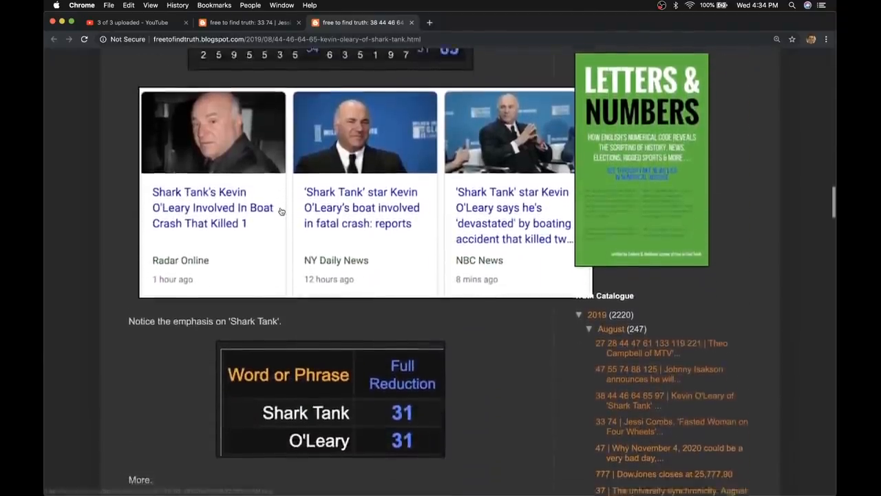
{"action": "scroll", "scroll_direction": "down", "scroll_amount": 3}
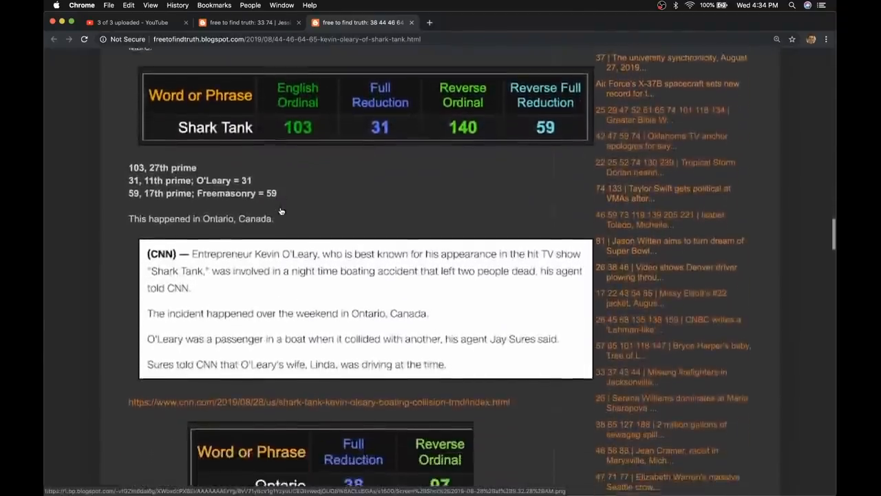
{"action": "scroll", "scroll_direction": "down", "scroll_amount": 3}
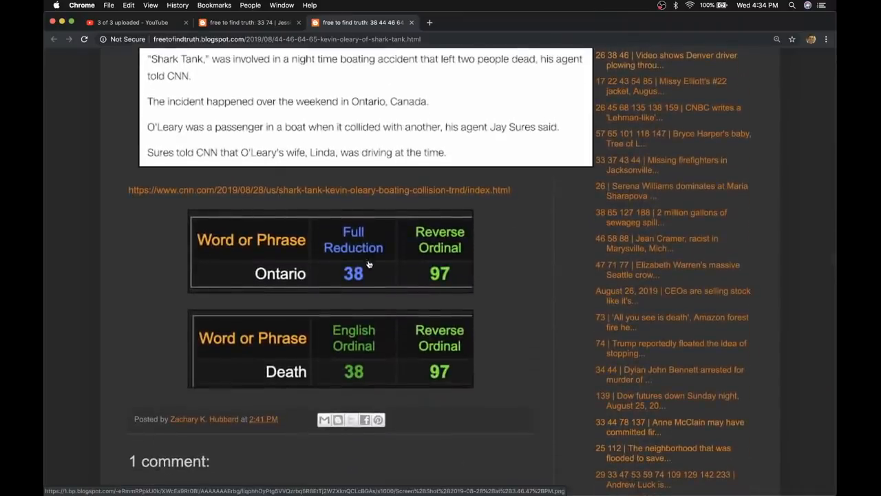
{"action": "mouse_move", "coordinate": [363, 265]}
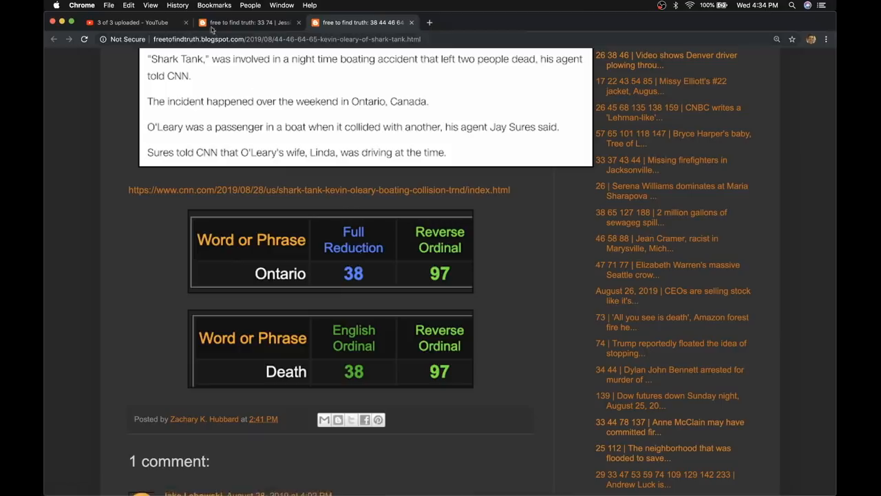
{"action": "left_click", "coordinate": [248, 22]}
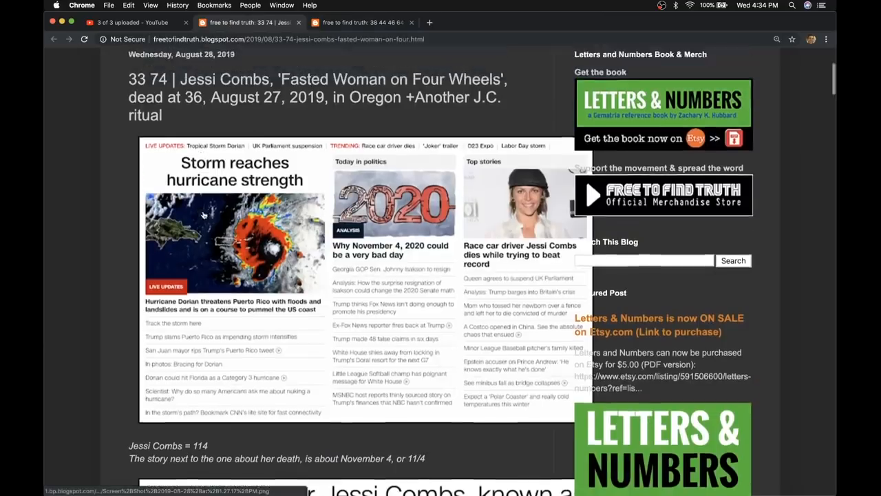